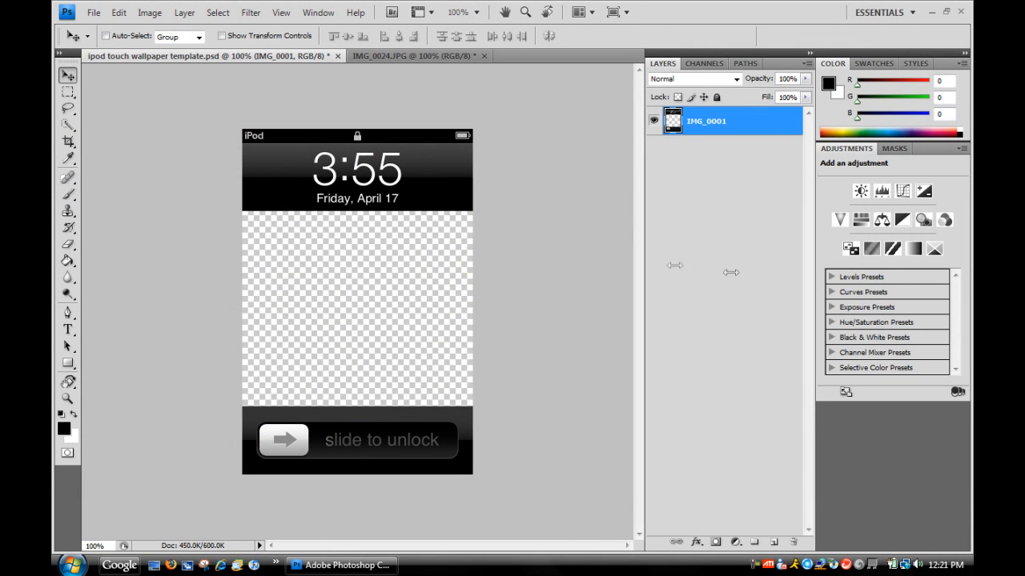
{"action": "mouse_move", "coordinate": [519, 337]}
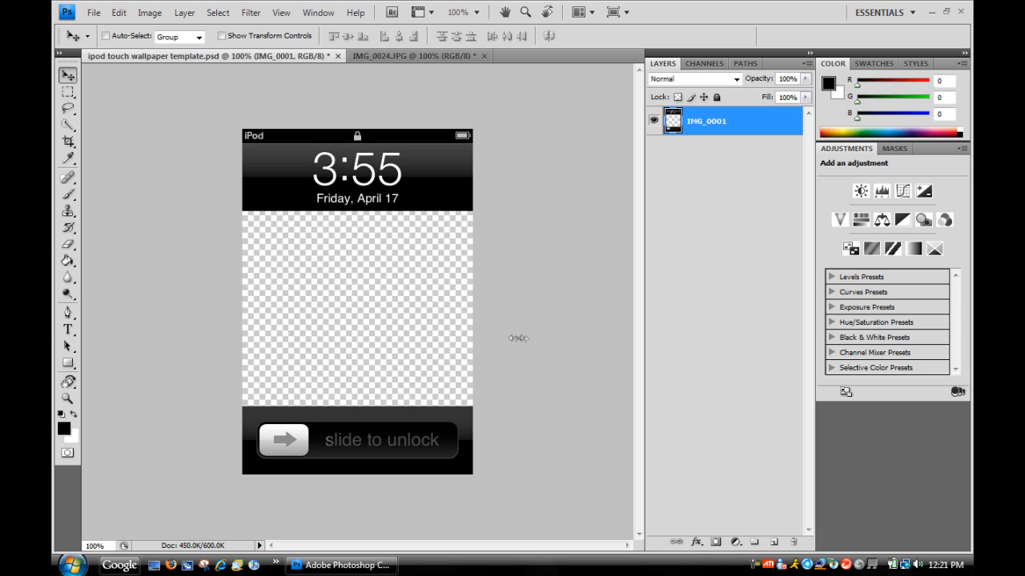
{"action": "mouse_move", "coordinate": [148, 391]}
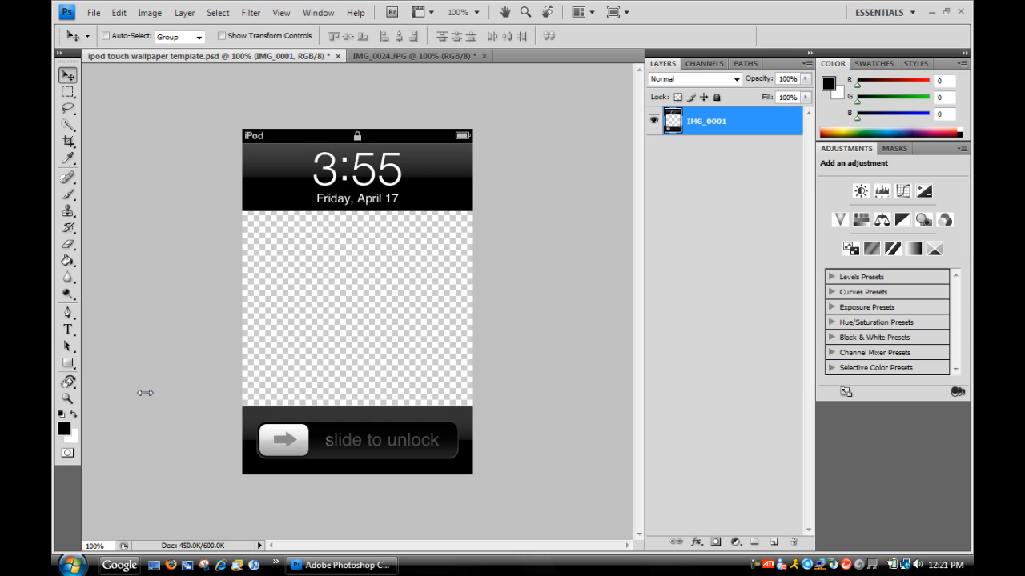
{"action": "mouse_move", "coordinate": [144, 397]}
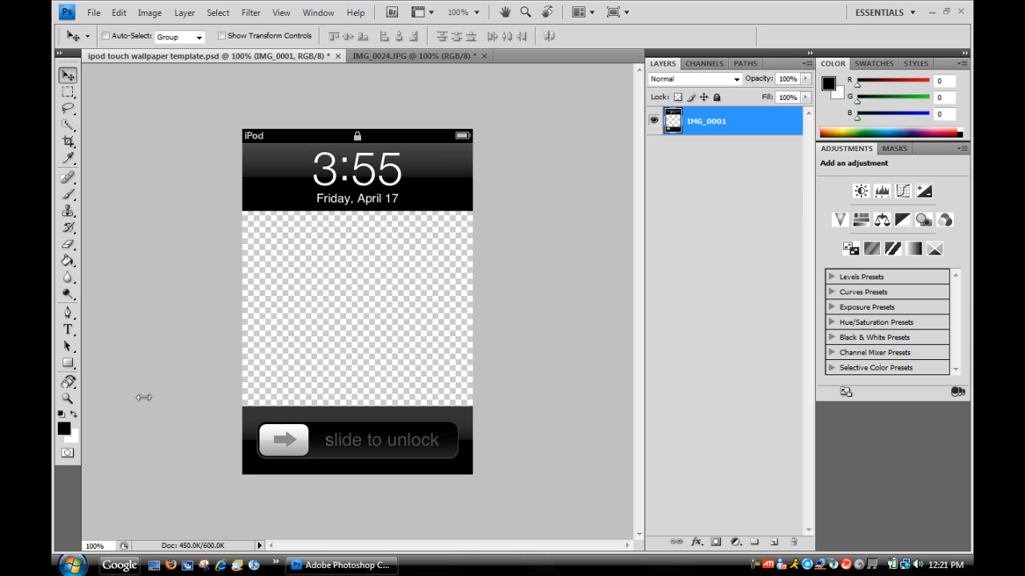
{"action": "mouse_move", "coordinate": [365, 500]}
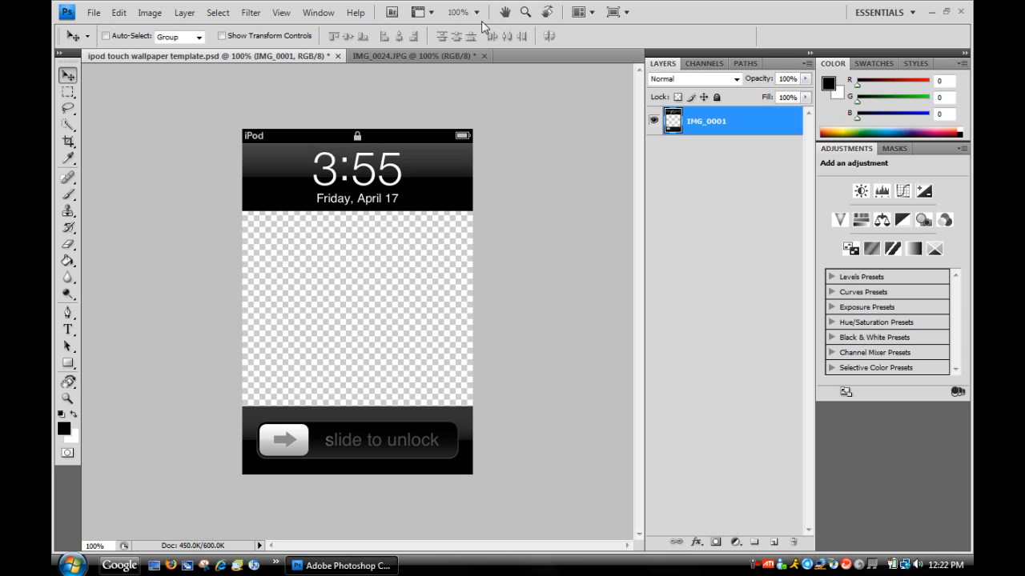
{"action": "mouse_move", "coordinate": [456, 47]}
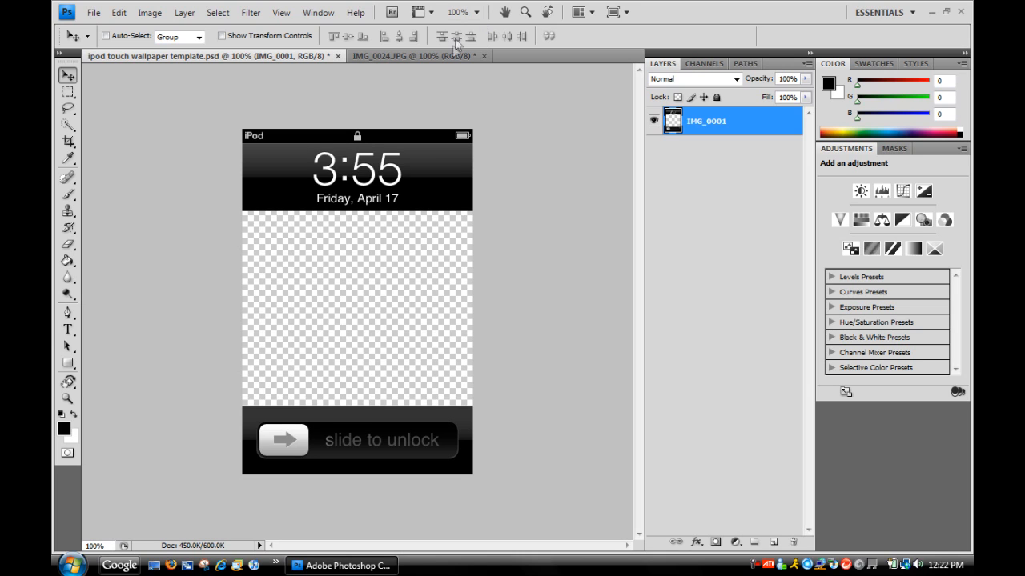
{"action": "mouse_move", "coordinate": [429, 83]}
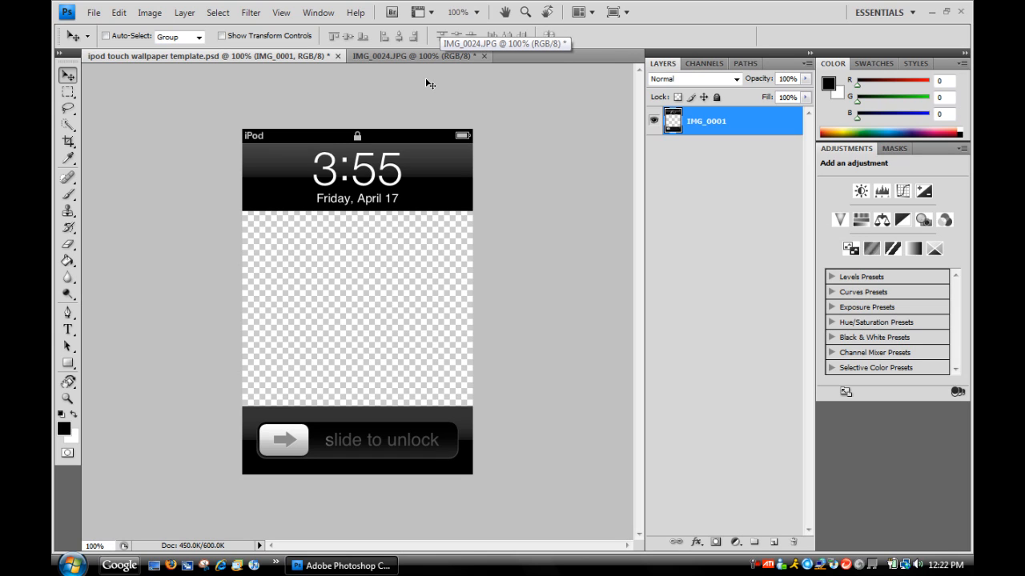
{"action": "mouse_move", "coordinate": [446, 67]}
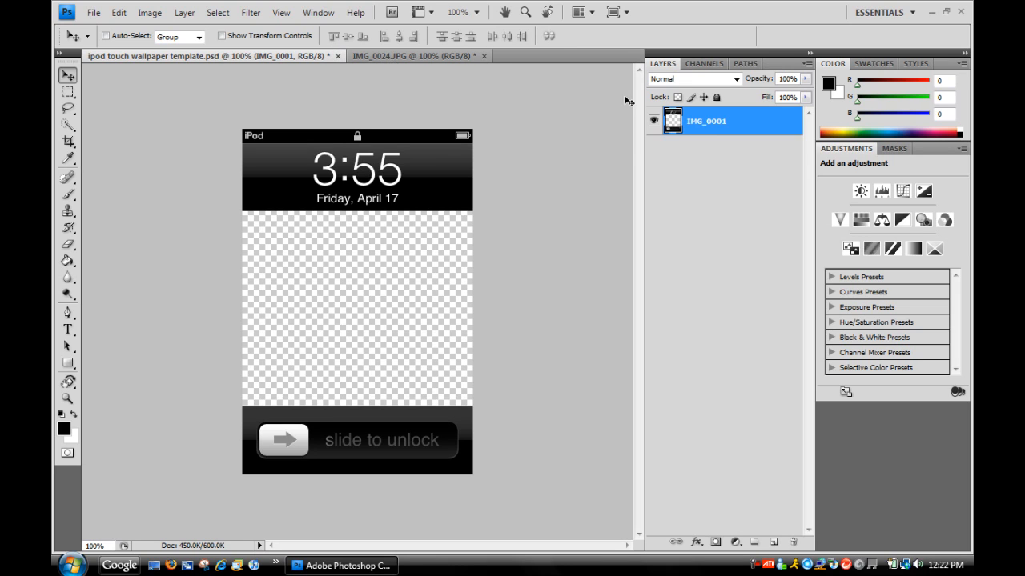
{"action": "mouse_move", "coordinate": [360, 250]}
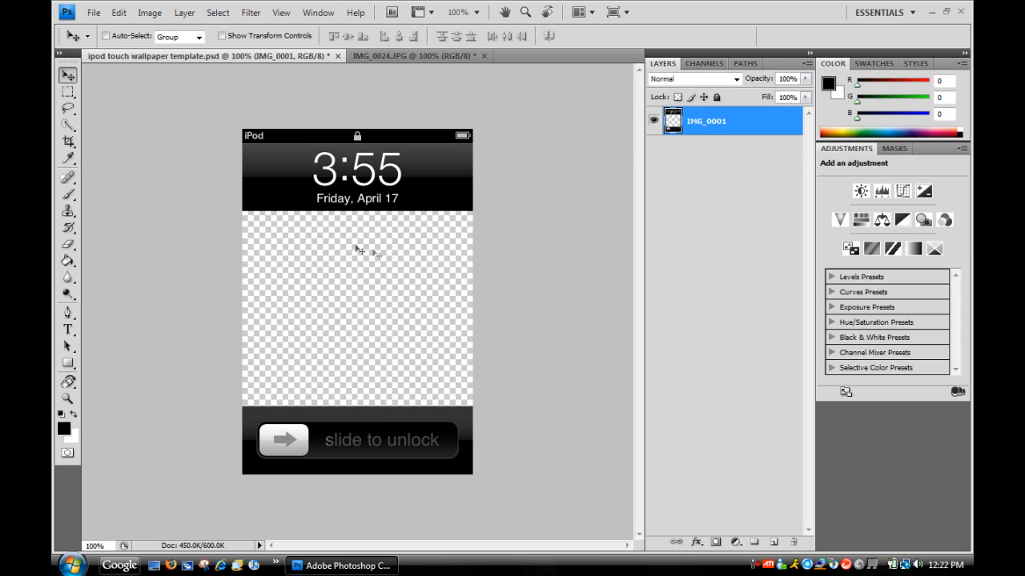
{"action": "mouse_move", "coordinate": [504, 342]}
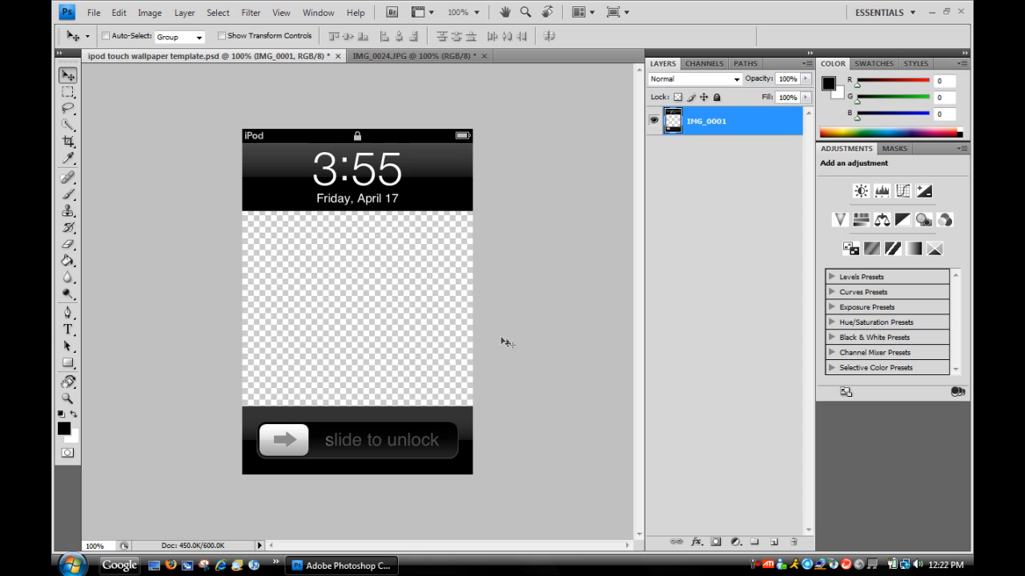
{"action": "mouse_move", "coordinate": [436, 56]}
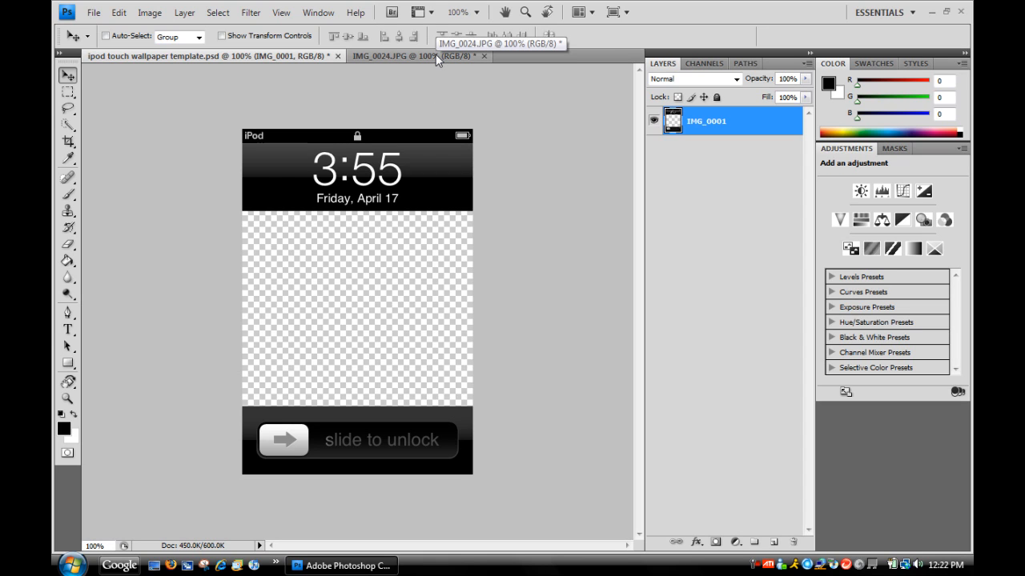
{"action": "mouse_move", "coordinate": [436, 66]}
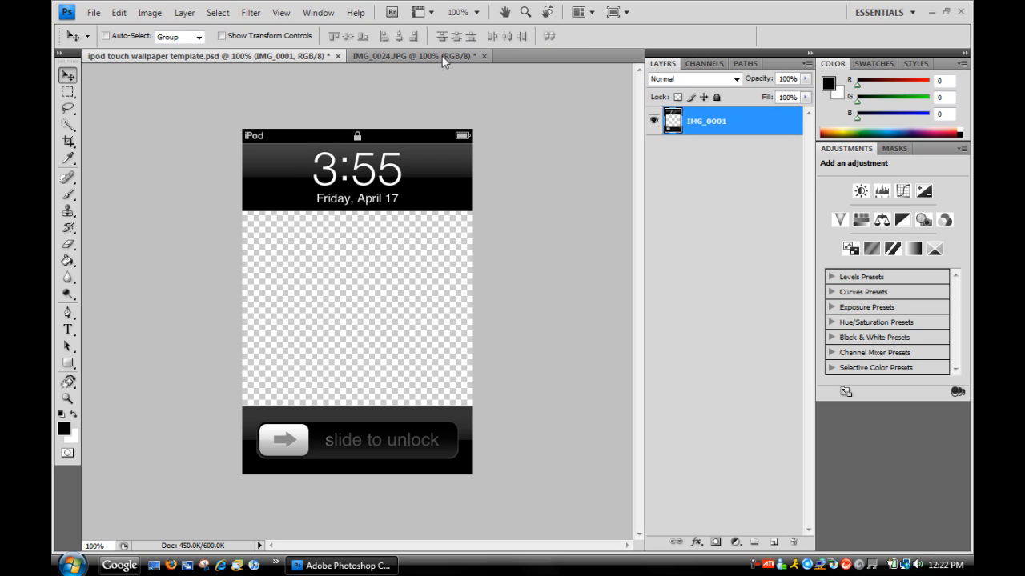
- Resize the IMG_0024.JPG Ernie and Bert photo to 320 pixels wide with proportions constrained
{"action": "left_click", "coordinate": [408, 54]}
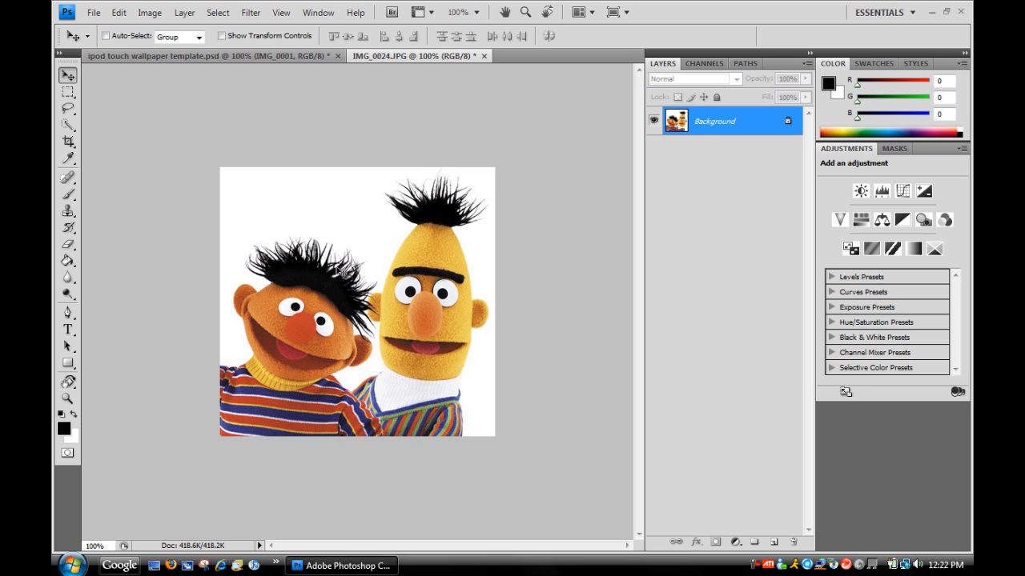
{"action": "mouse_move", "coordinate": [607, 517]}
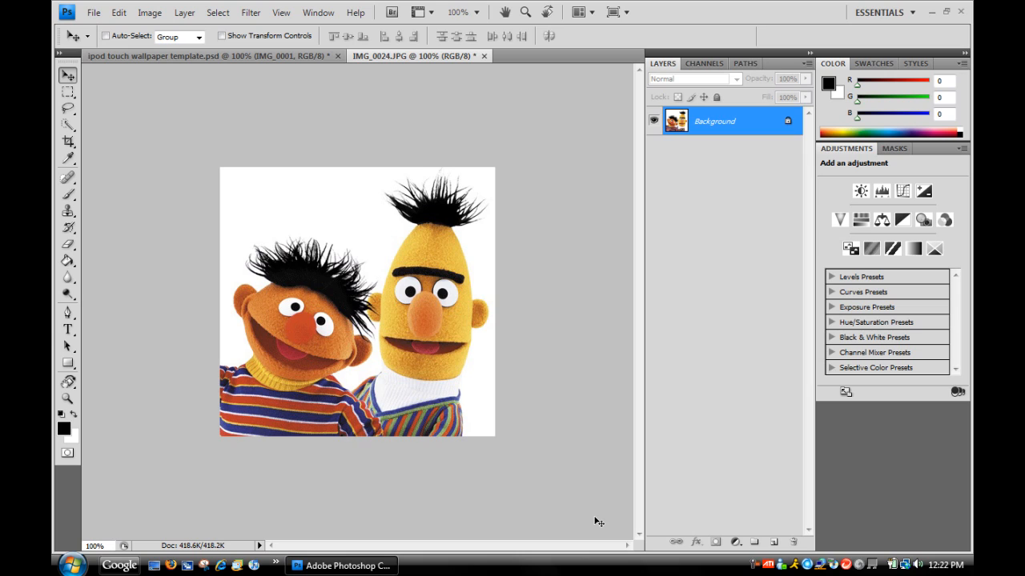
{"action": "mouse_move", "coordinate": [570, 520]}
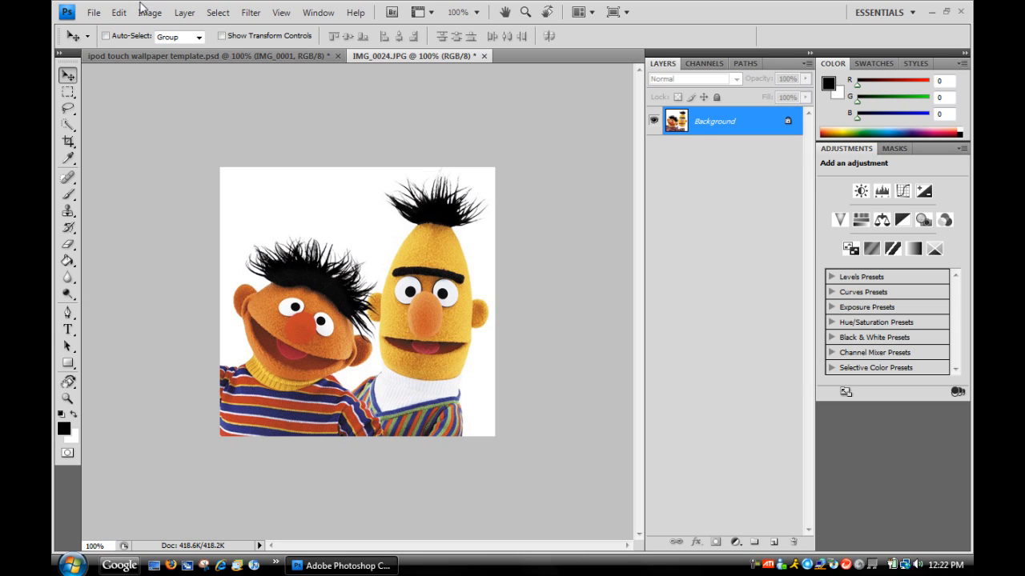
{"action": "left_click", "coordinate": [150, 13]}
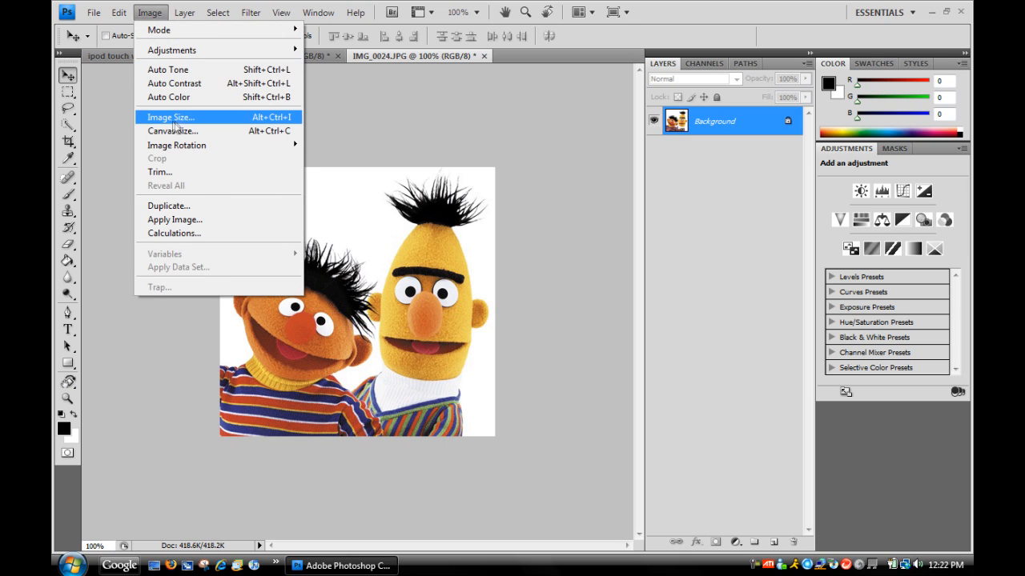
{"action": "left_click", "coordinate": [170, 117]}
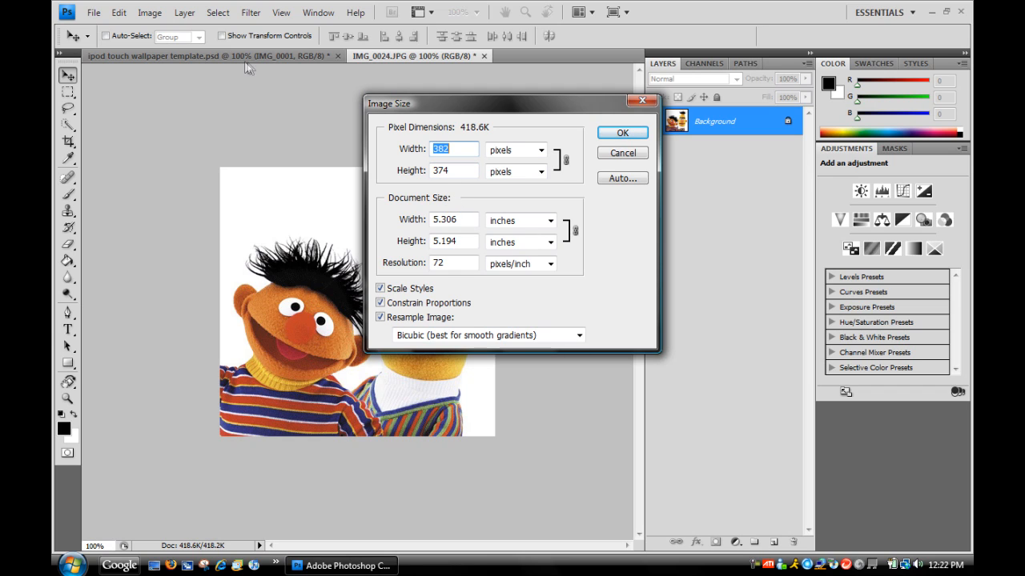
{"action": "mouse_move", "coordinate": [242, 66]}
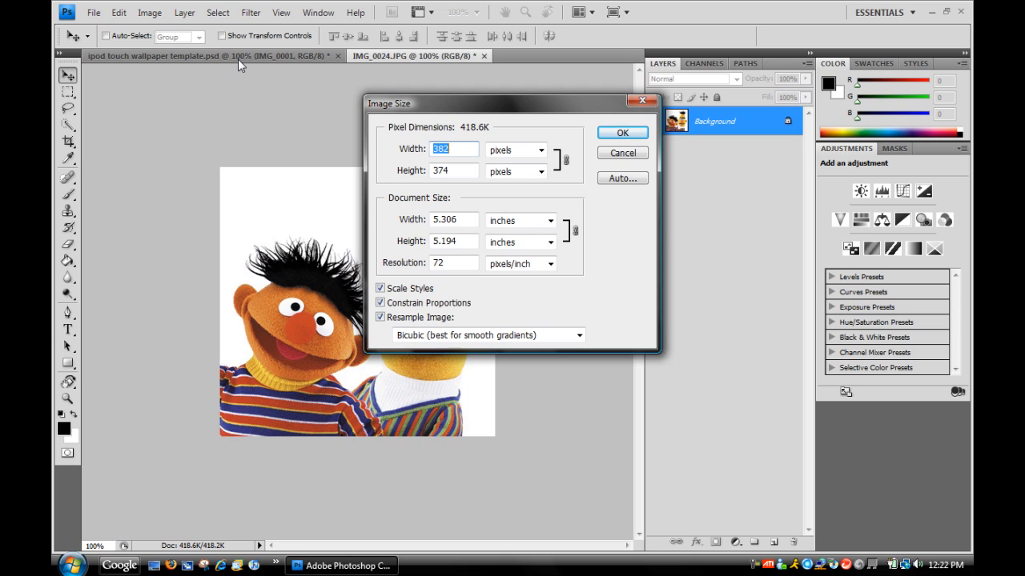
{"action": "type", "text": "320"}
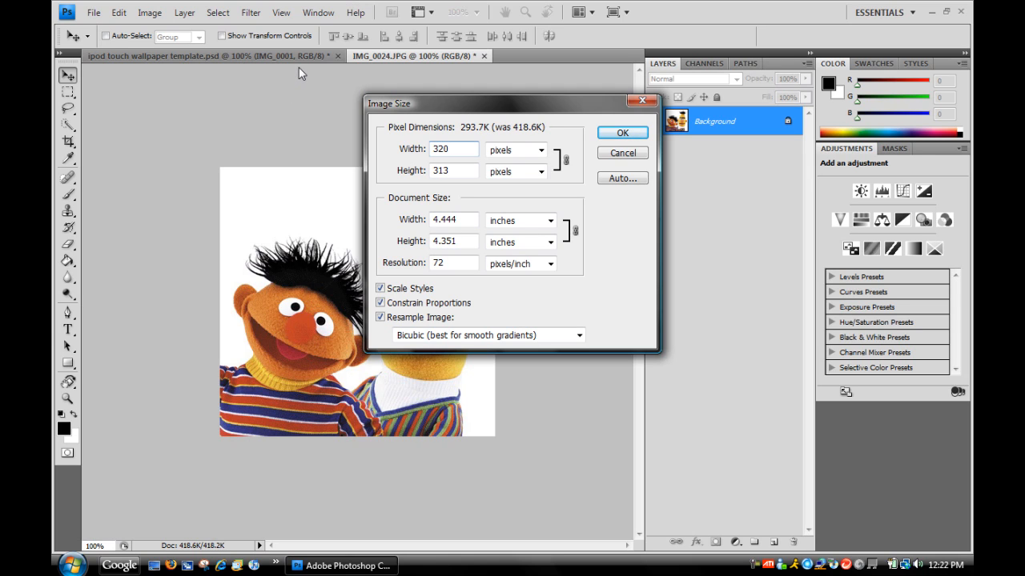
{"action": "mouse_move", "coordinate": [407, 128]}
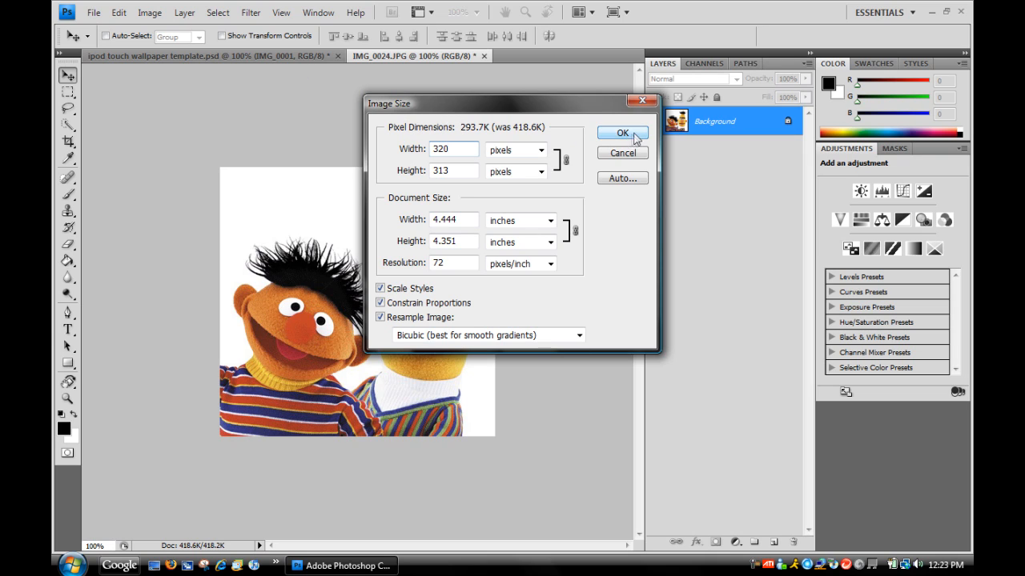
{"action": "left_click", "coordinate": [622, 133]}
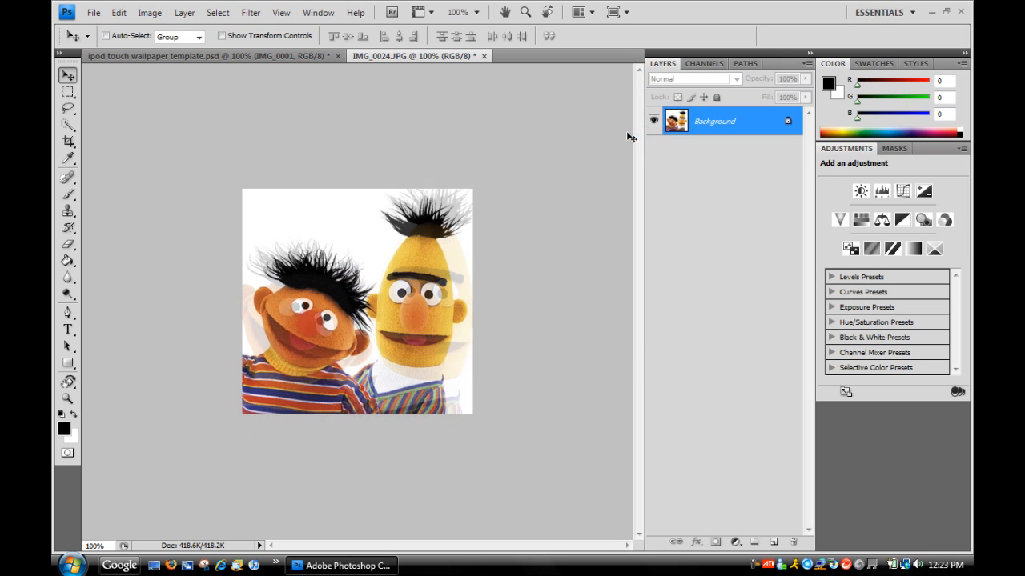
{"action": "right_click", "coordinate": [714, 122]}
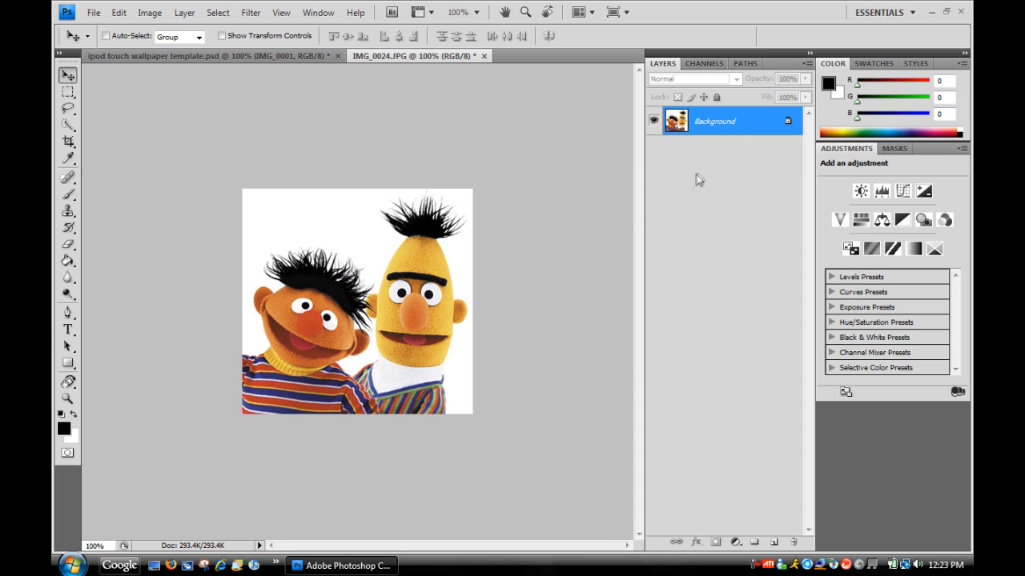
{"action": "mouse_move", "coordinate": [727, 109]}
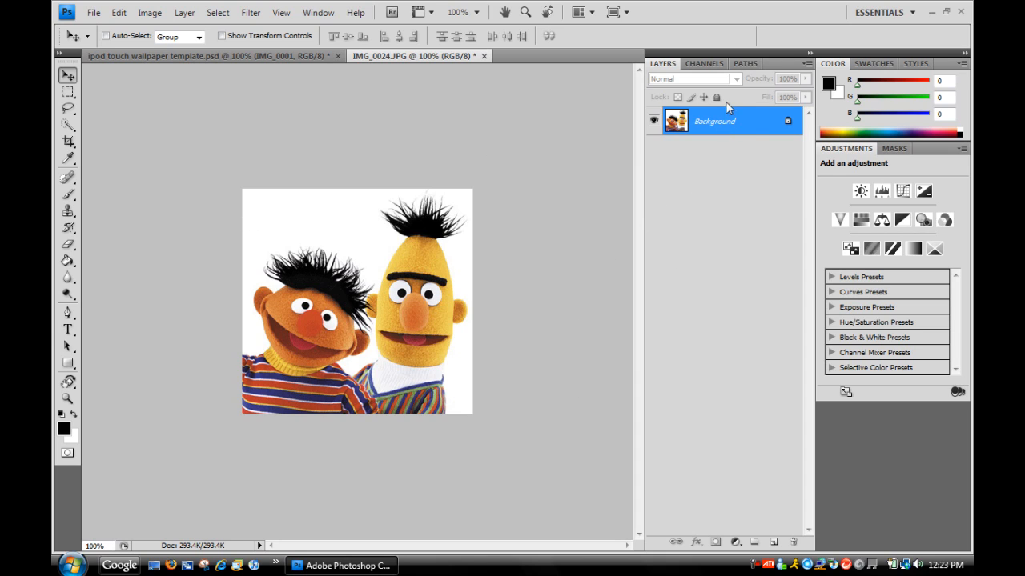
{"action": "mouse_move", "coordinate": [714, 125]}
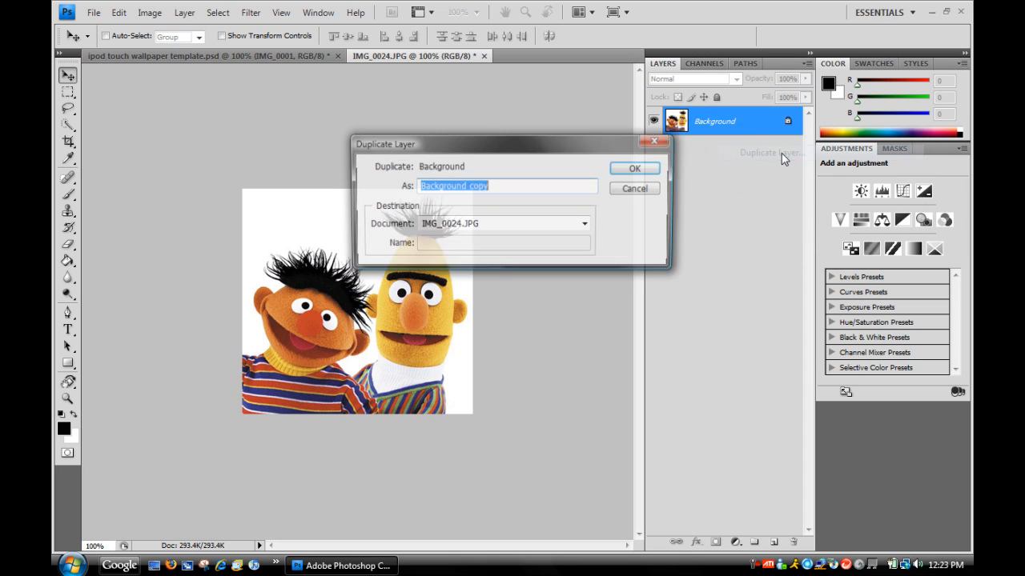
{"action": "left_click", "coordinate": [584, 224]}
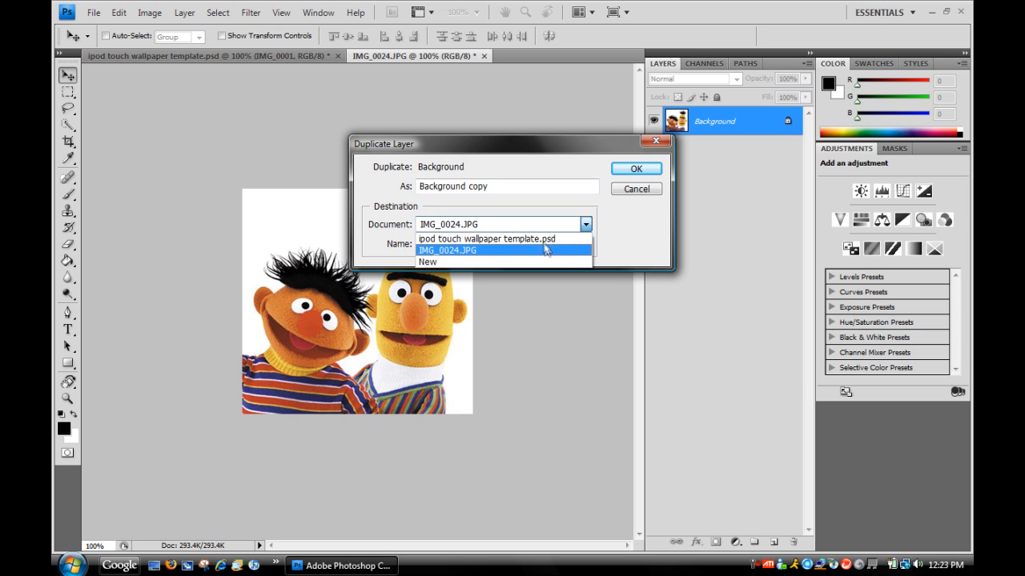
{"action": "left_click", "coordinate": [487, 239]}
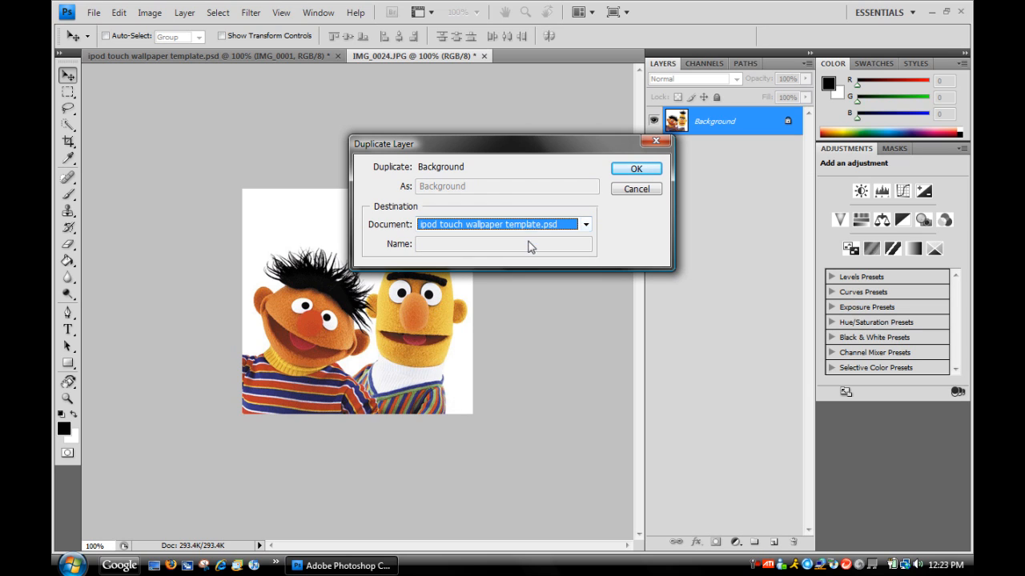
{"action": "left_click", "coordinate": [635, 168]}
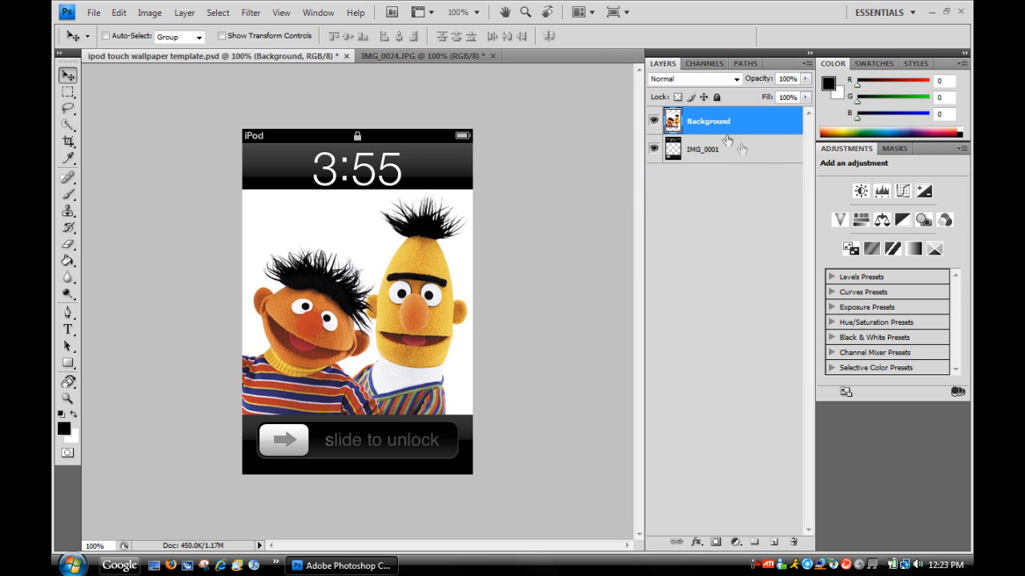
{"action": "mouse_move", "coordinate": [417, 183]}
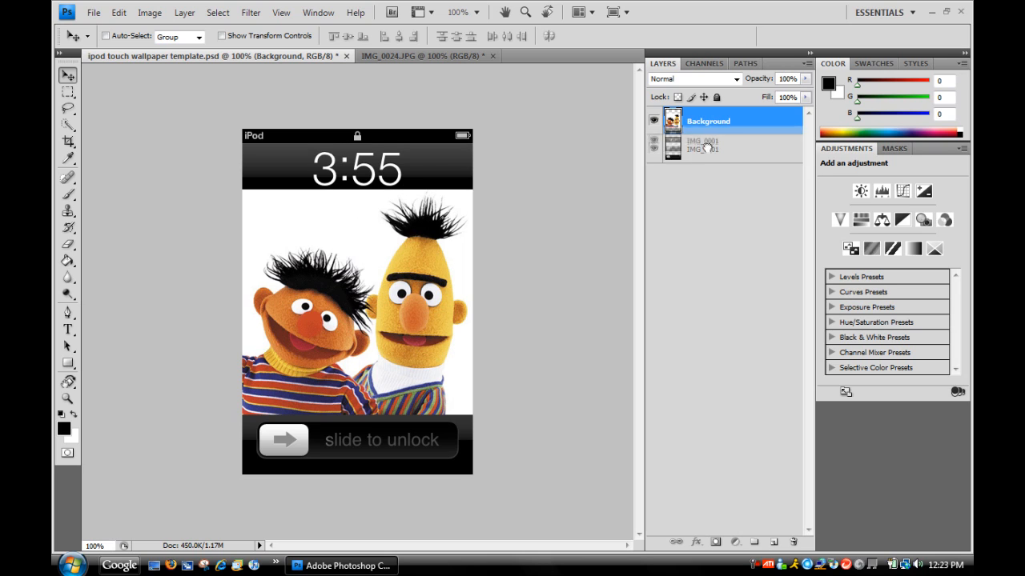
{"action": "left_click", "coordinate": [708, 122]}
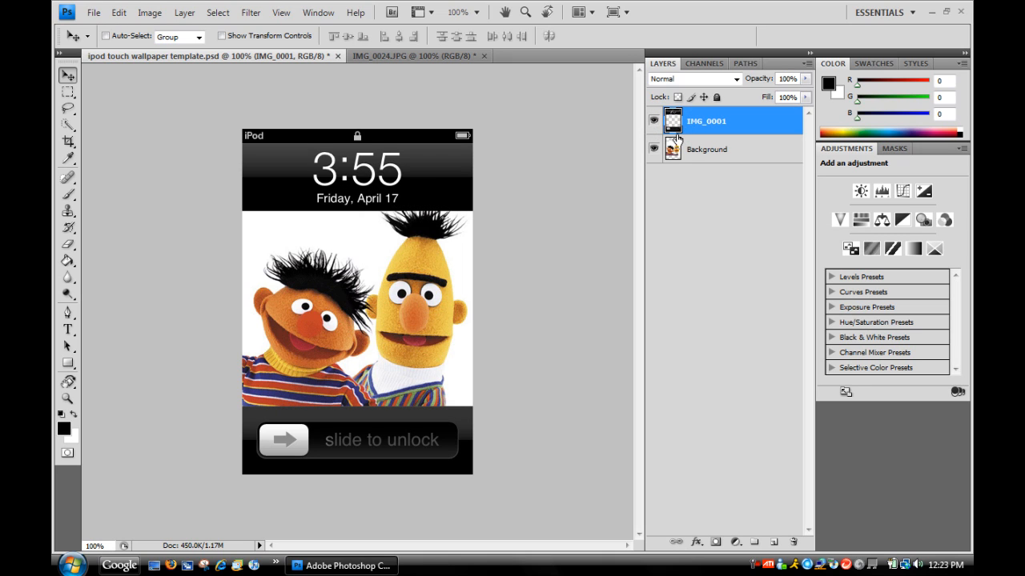
{"action": "mouse_move", "coordinate": [711, 163]}
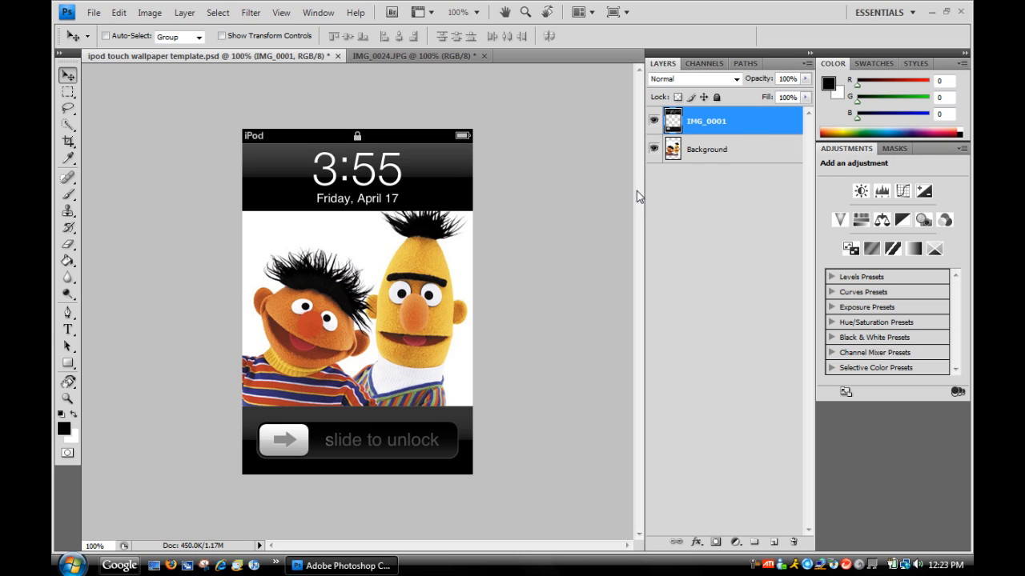
{"action": "mouse_move", "coordinate": [695, 169]}
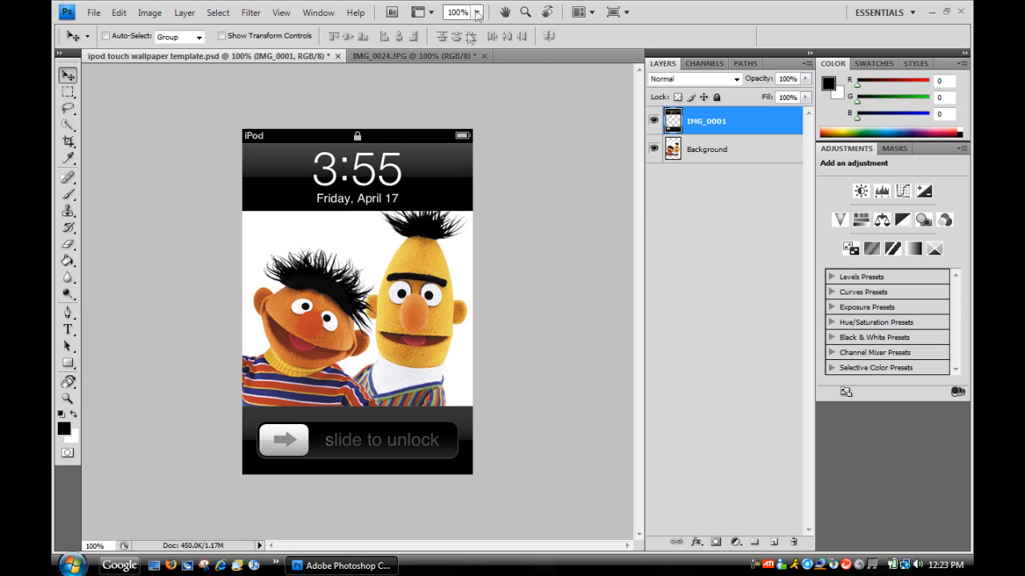
{"action": "mouse_move", "coordinate": [439, 61]}
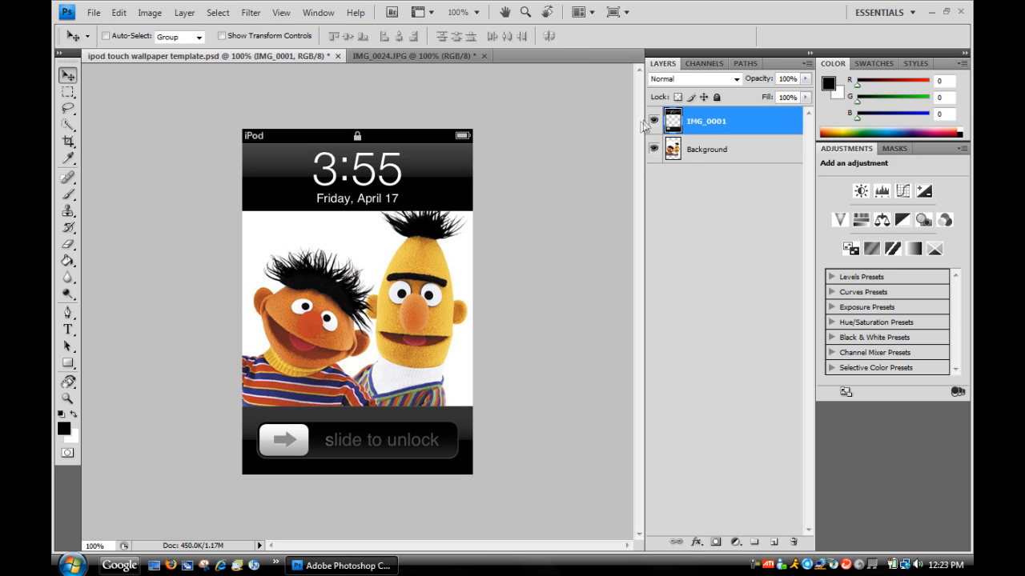
{"action": "mouse_move", "coordinate": [653, 127]}
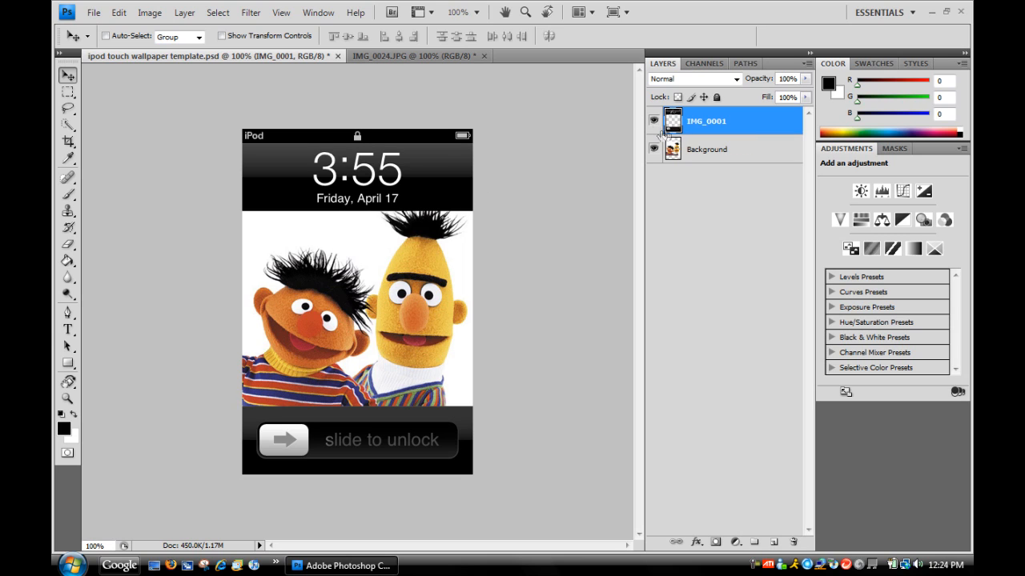
- Hide the IMG_0001 overlay and create Layer 1 placed below the Ernie and Bert photo
{"action": "left_click", "coordinate": [653, 149]}
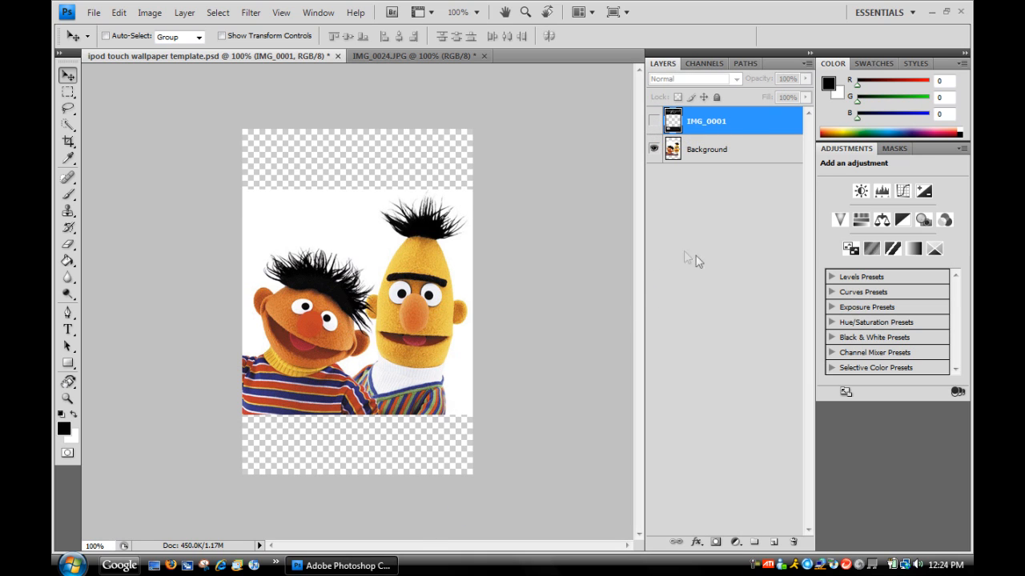
{"action": "left_click", "coordinate": [184, 13]}
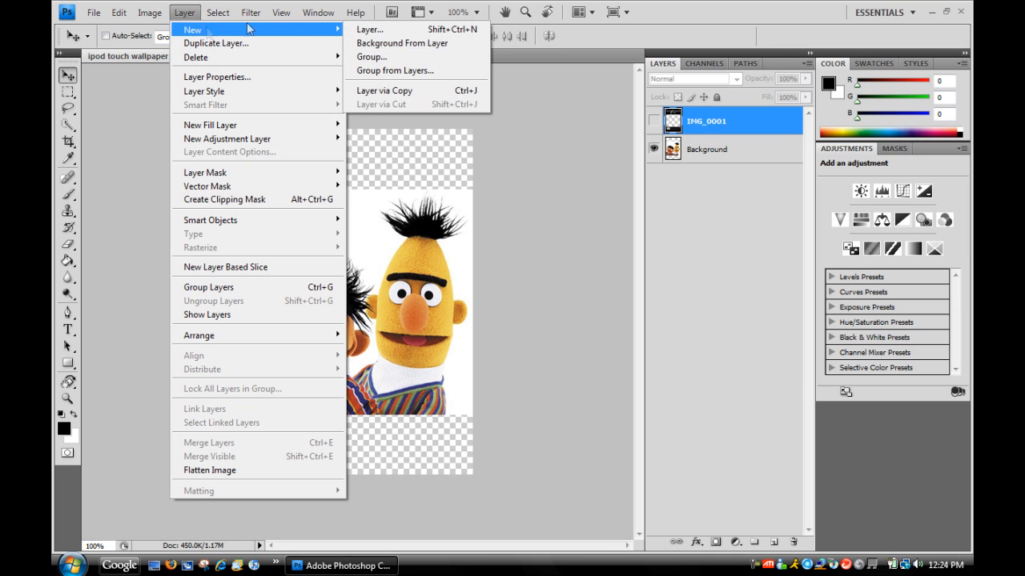
{"action": "left_click", "coordinate": [368, 29]}
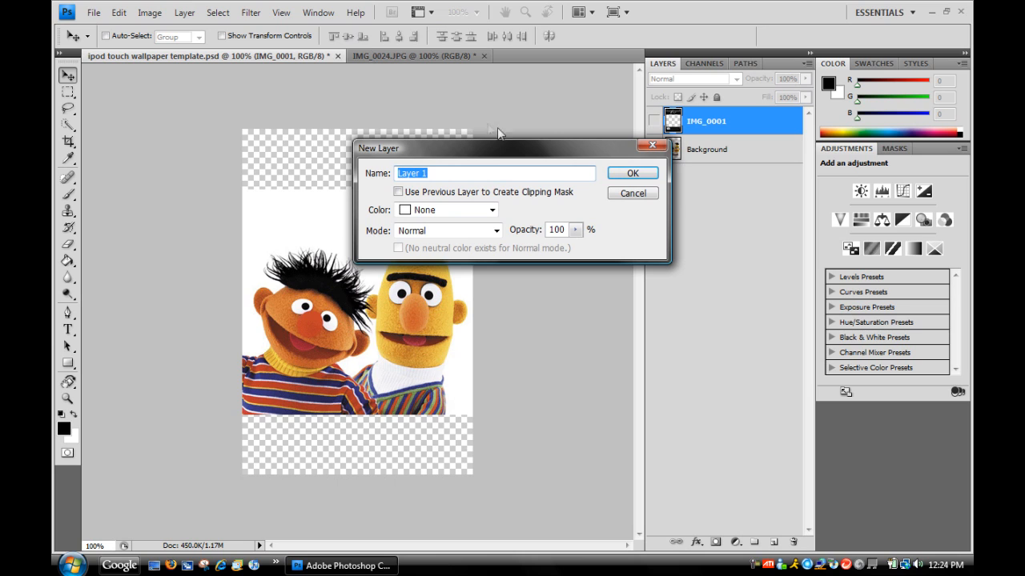
{"action": "left_click", "coordinate": [631, 173]}
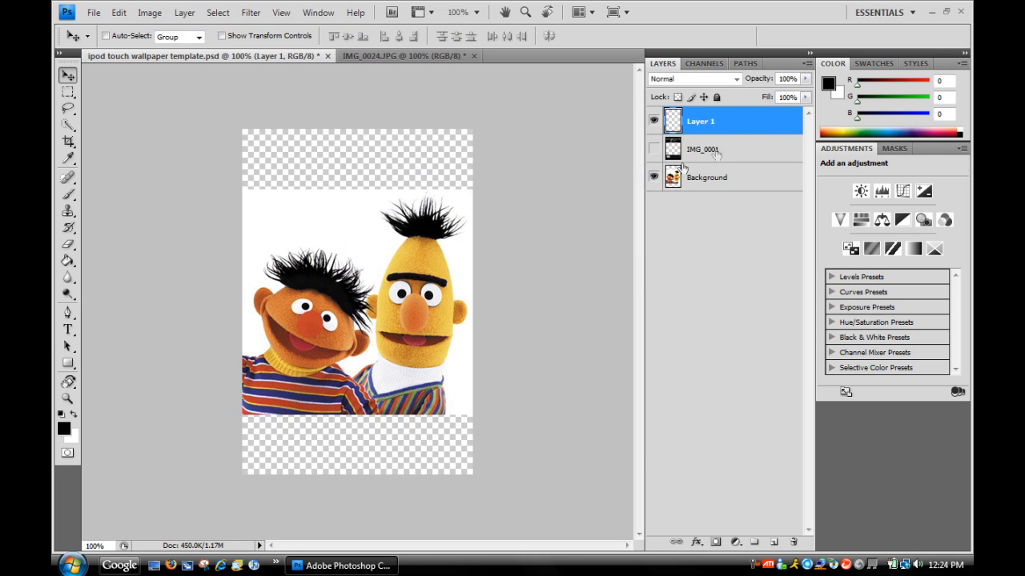
{"action": "left_click_drag", "start_coordinate": [701, 122], "coordinate": [701, 179]}
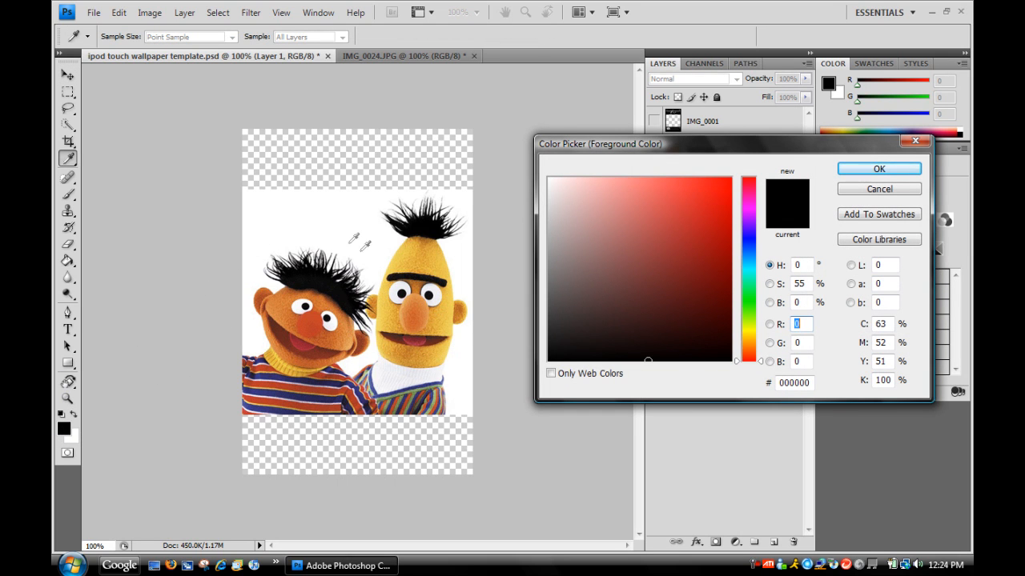
- Fill Layer 1 with white using the Paint Bucket, leaving the overlay hidden
{"action": "left_click", "coordinate": [877, 189]}
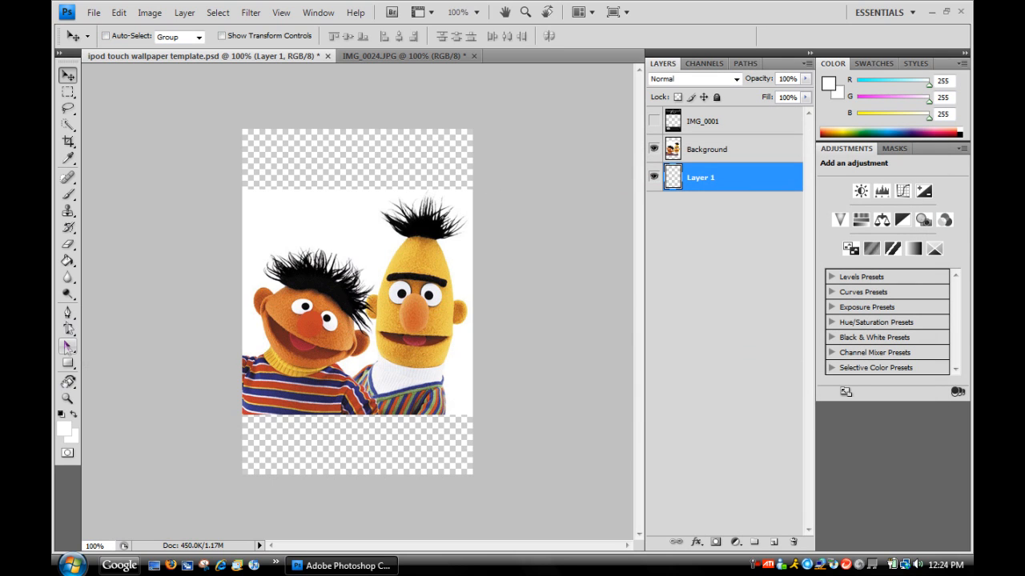
{"action": "left_click", "coordinate": [68, 260]}
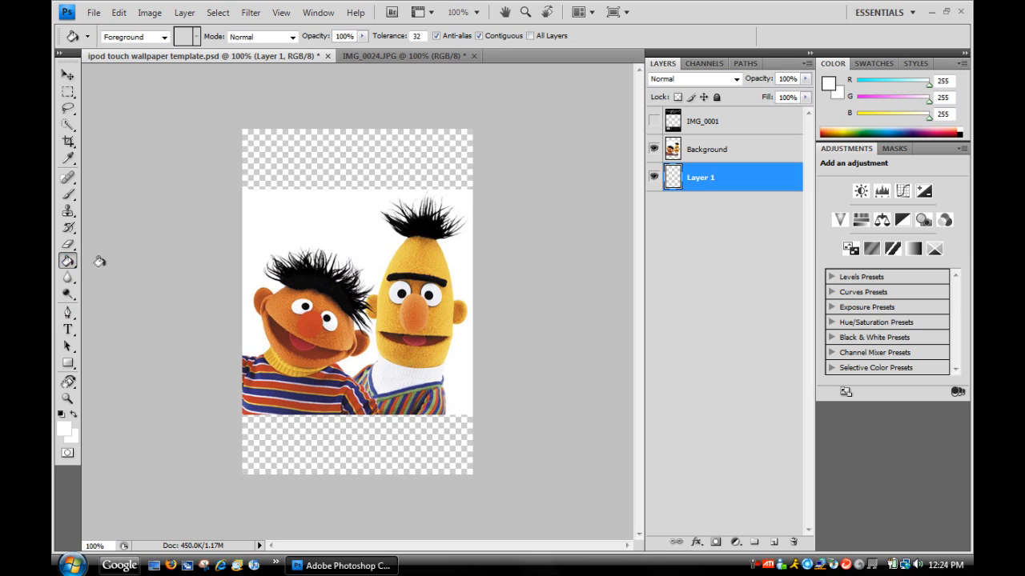
{"action": "mouse_move", "coordinate": [347, 151]}
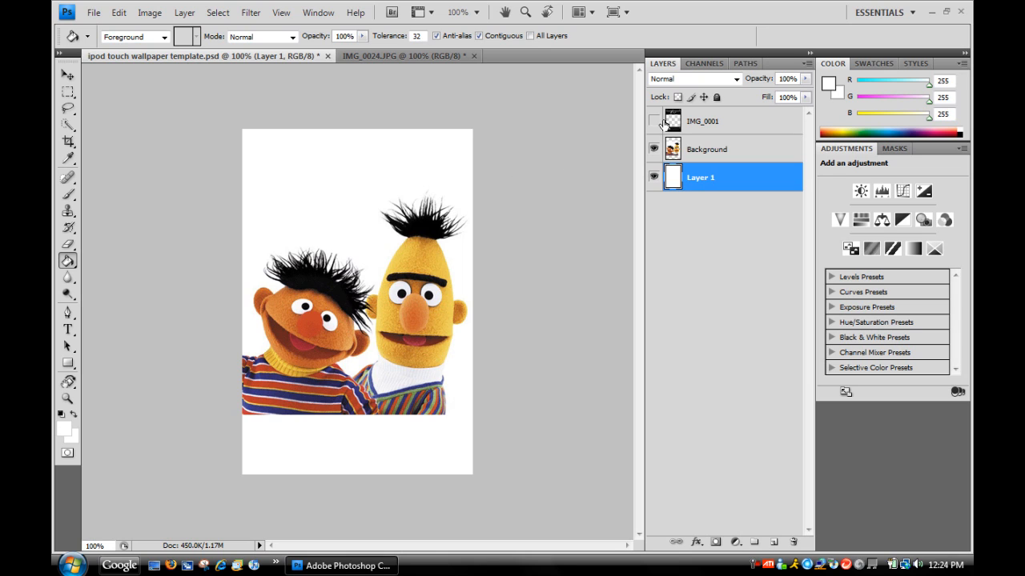
{"action": "left_click", "coordinate": [653, 122]}
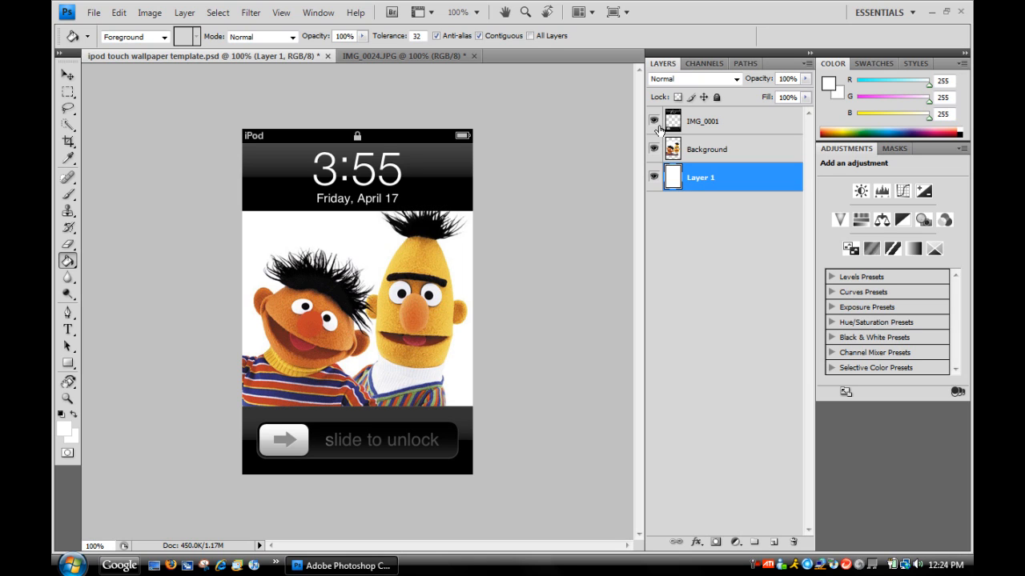
{"action": "left_click", "coordinate": [654, 122]}
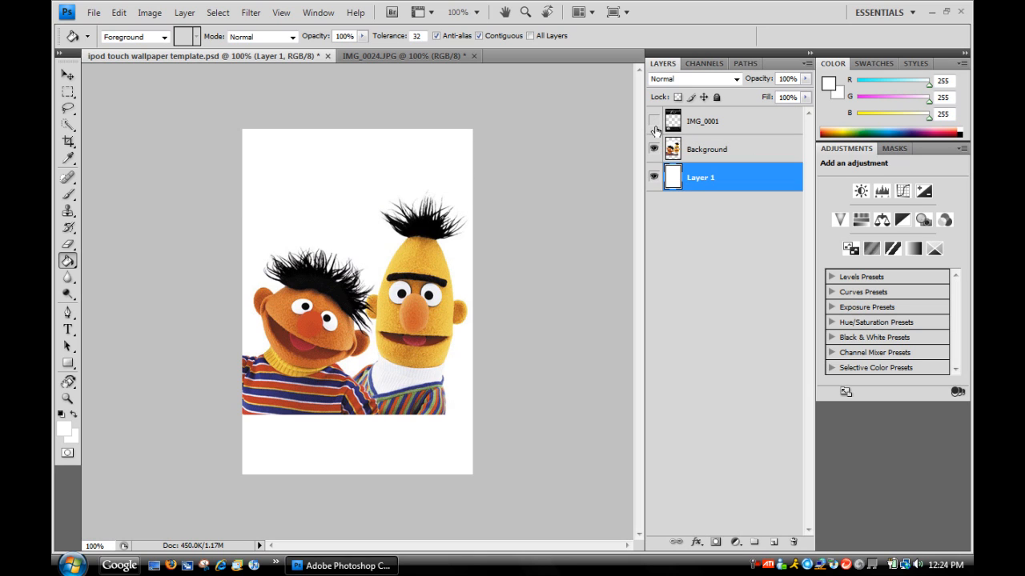
- Make the IMG_0001 lock-screen overlay layer visible again
{"action": "left_click", "coordinate": [653, 122]}
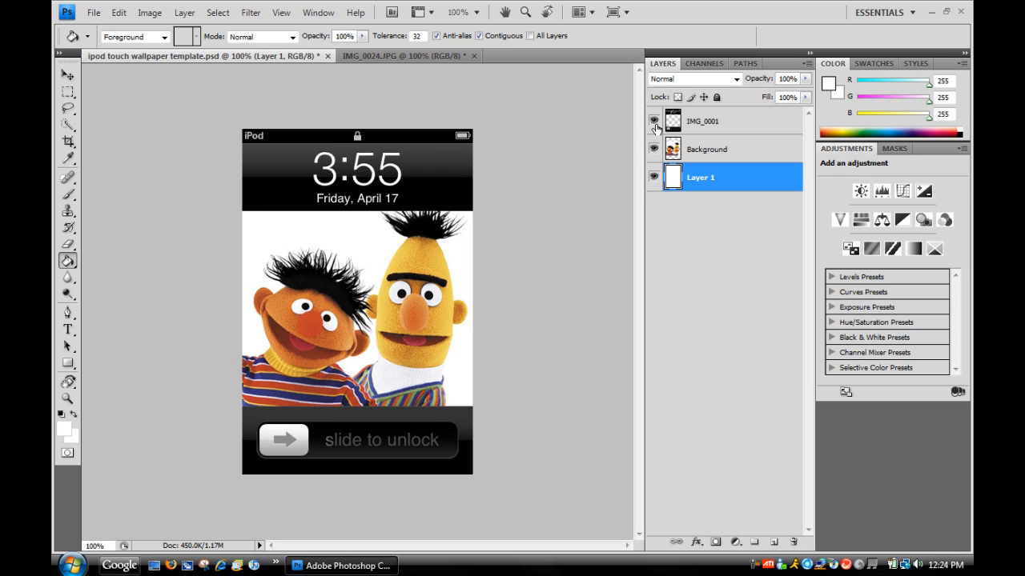
- Create a new empty layer named Layer 2 above the Ernie and Bert photo
{"action": "left_click", "coordinate": [182, 13]}
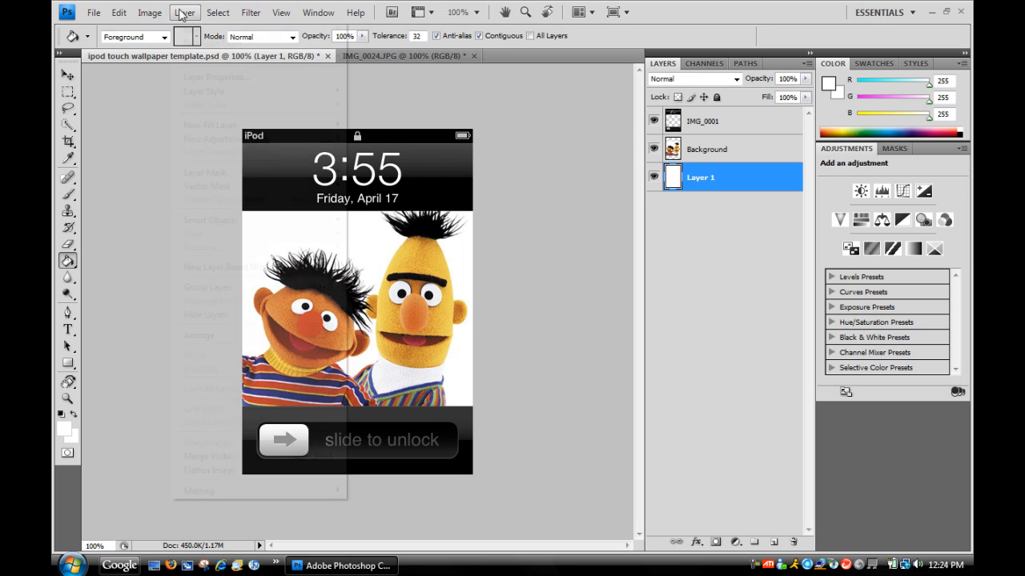
{"action": "left_click", "coordinate": [184, 13]}
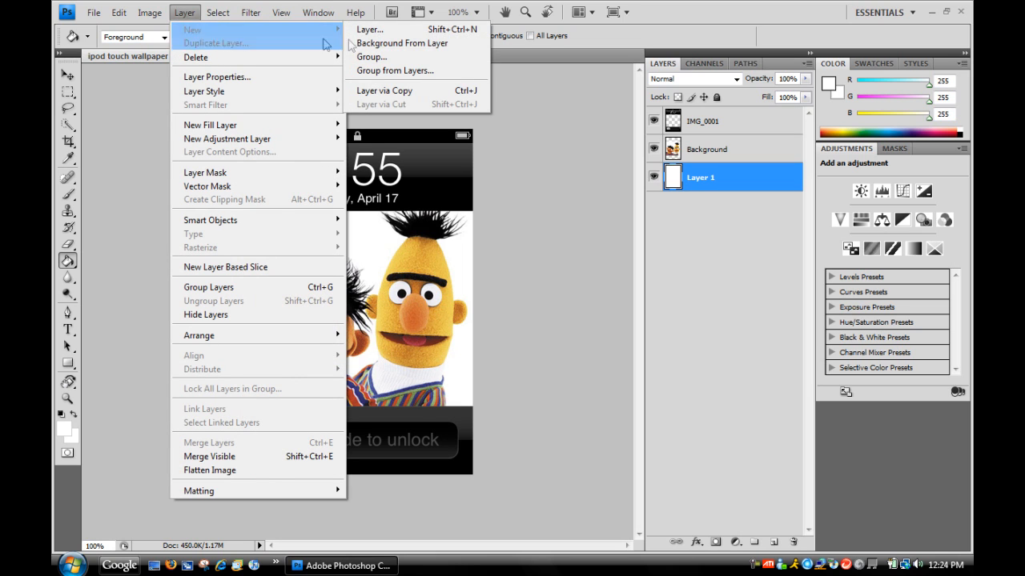
{"action": "left_click", "coordinate": [368, 28]}
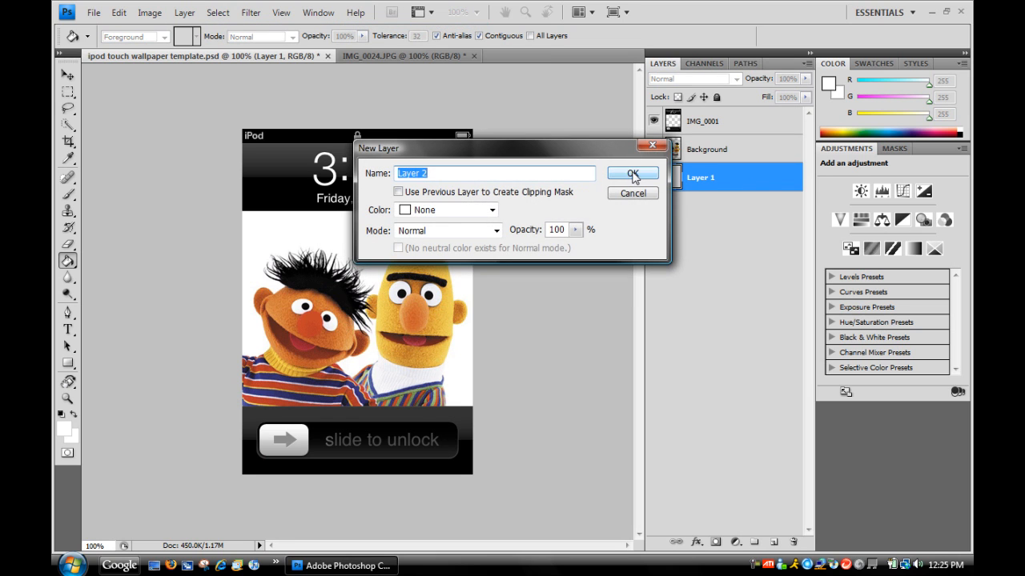
{"action": "left_click", "coordinate": [631, 173]}
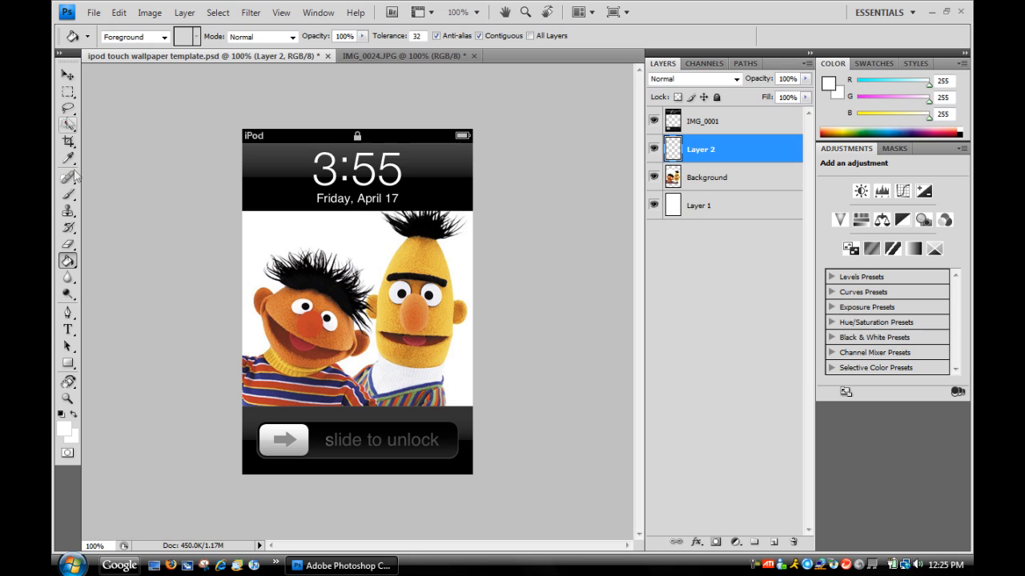
- Add a black text area across the upper picture reading ERNI and BERT
{"action": "left_click", "coordinate": [68, 330]}
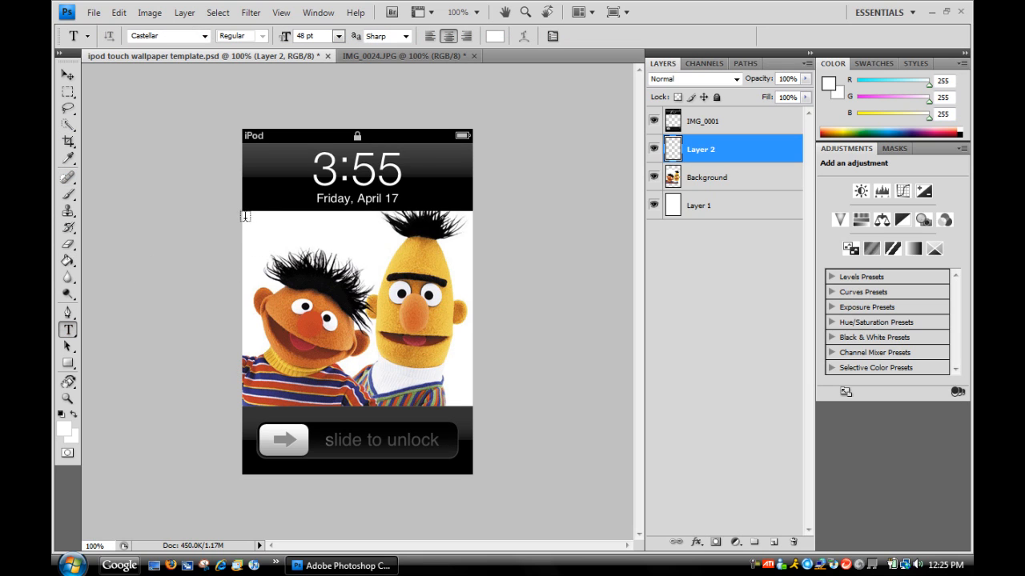
{"action": "left_click_drag", "start_coordinate": [247, 216], "coordinate": [477, 273]}
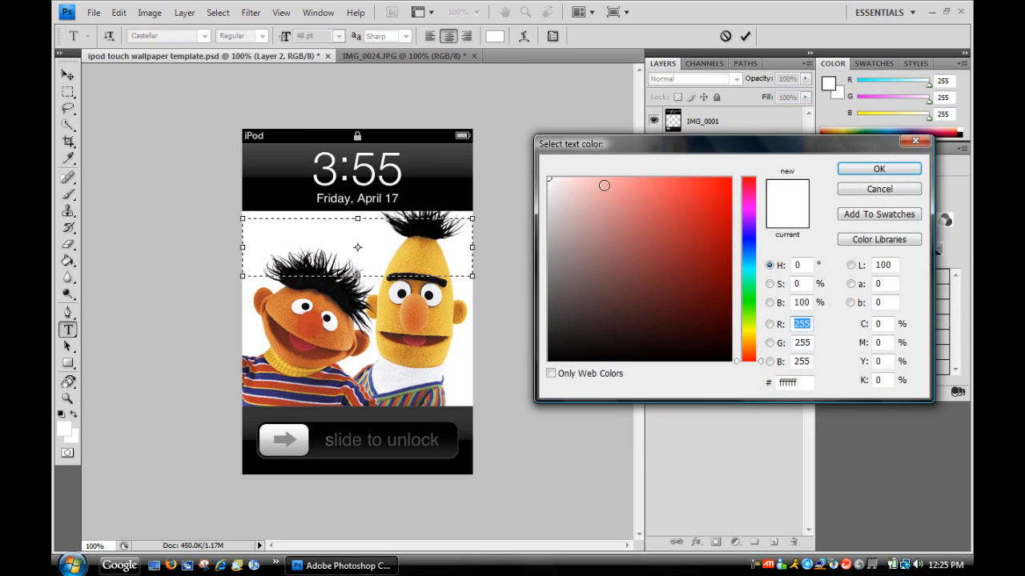
{"action": "left_click", "coordinate": [877, 169]}
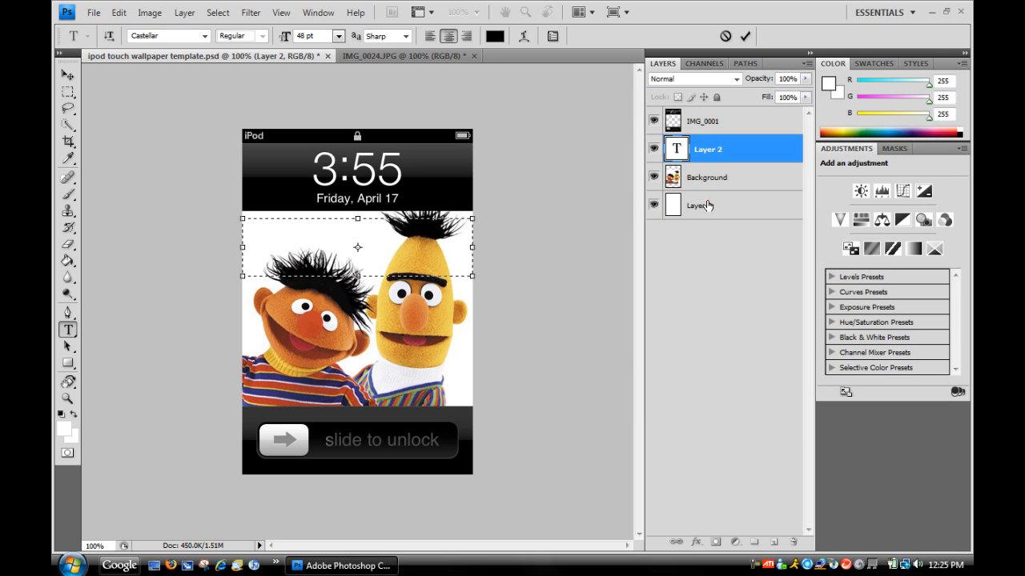
{"action": "type", "text": "ERNINE"}
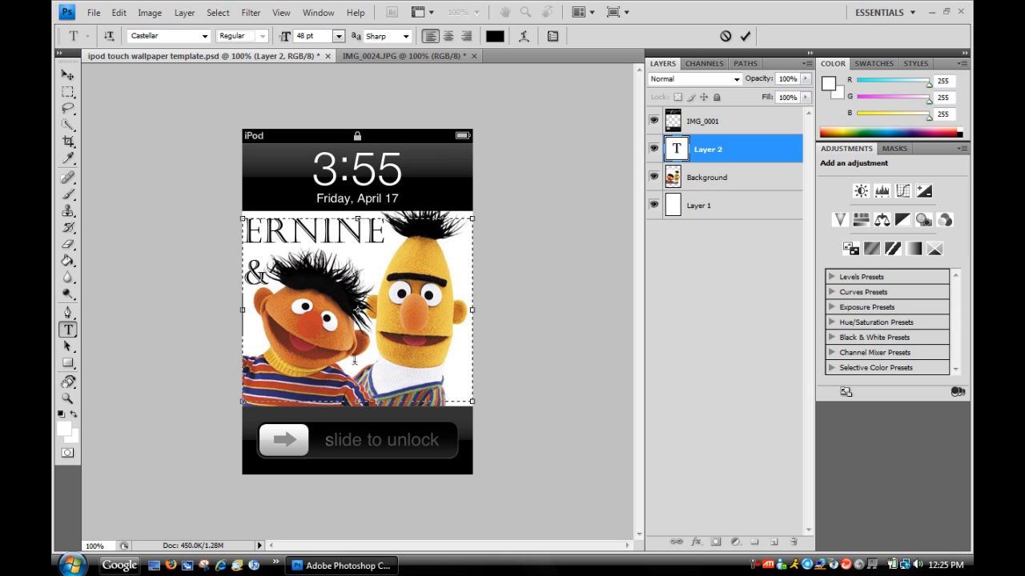
{"action": "type", "text": "BERT"}
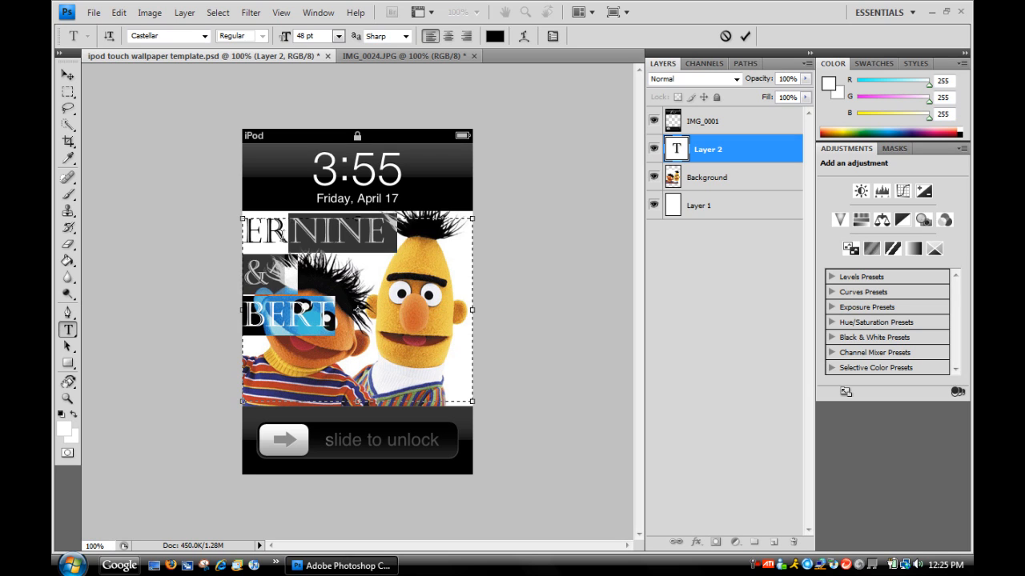
- Enlarge the caption lettering to 48 pt, completing ERNINE & BERT
{"action": "left_click", "coordinate": [350, 35]}
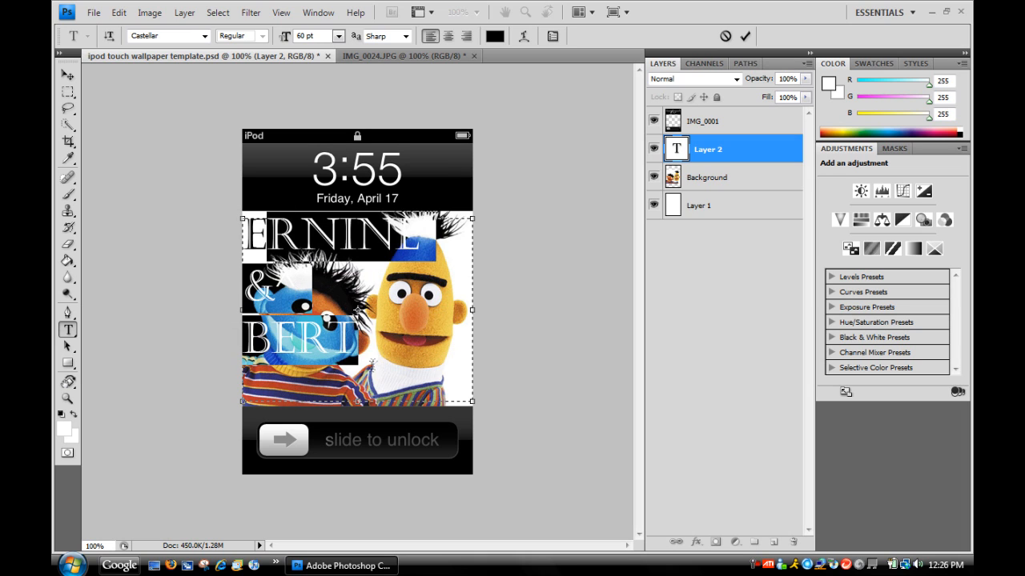
{"action": "left_click", "coordinate": [347, 35]}
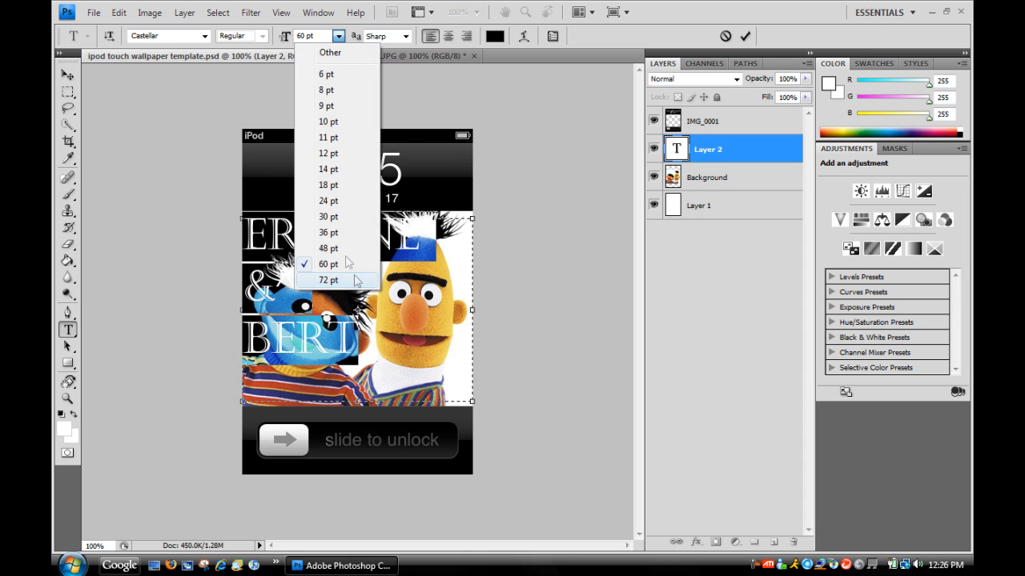
{"action": "left_click", "coordinate": [328, 248]}
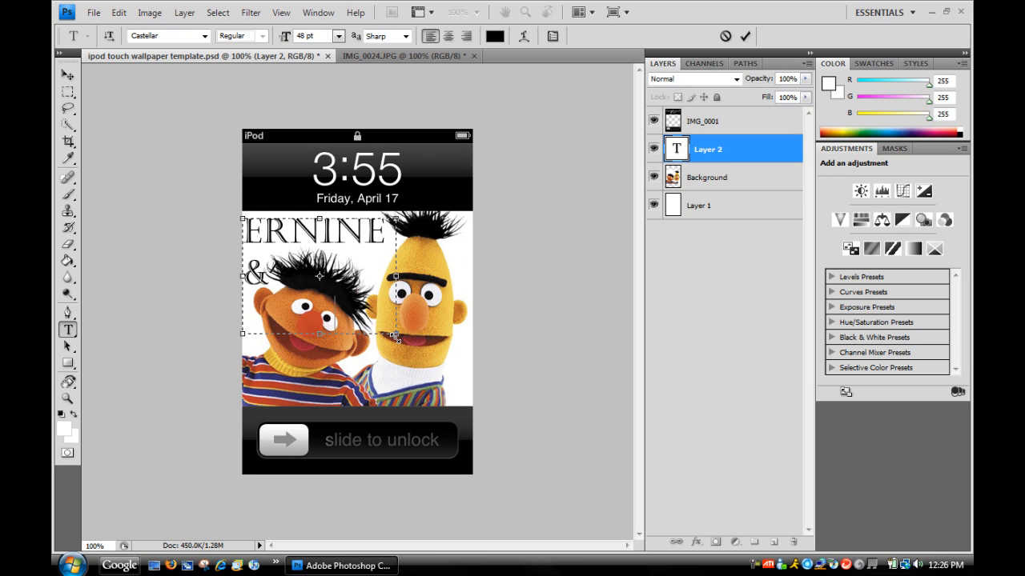
{"action": "type", "text": "BERT"}
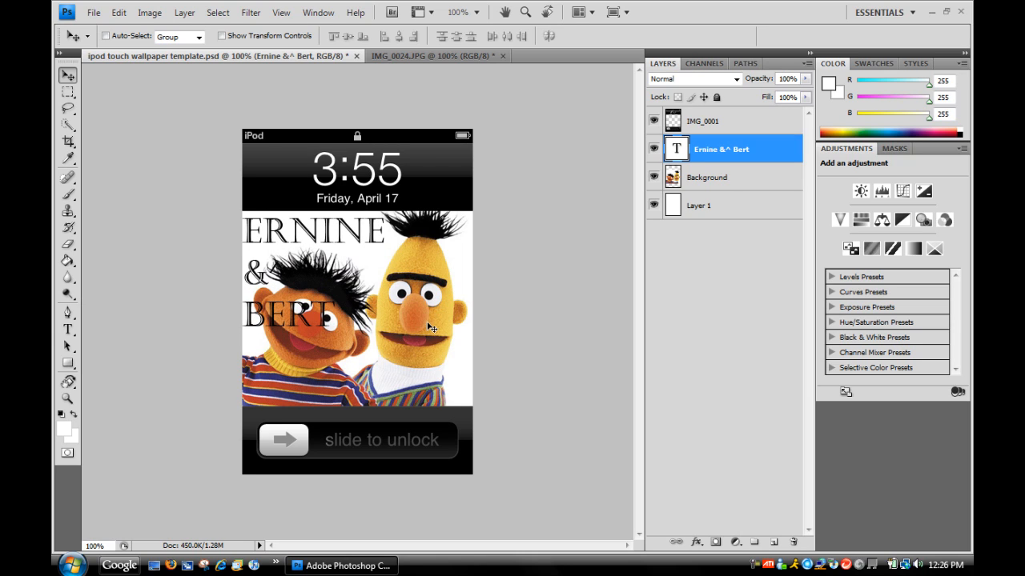
- Retype the caption as GOLLYGREG and move it down across Ernie and Bert's shirts
{"action": "left_click", "coordinate": [67, 330]}
{"action": "type", "text": "GO"}
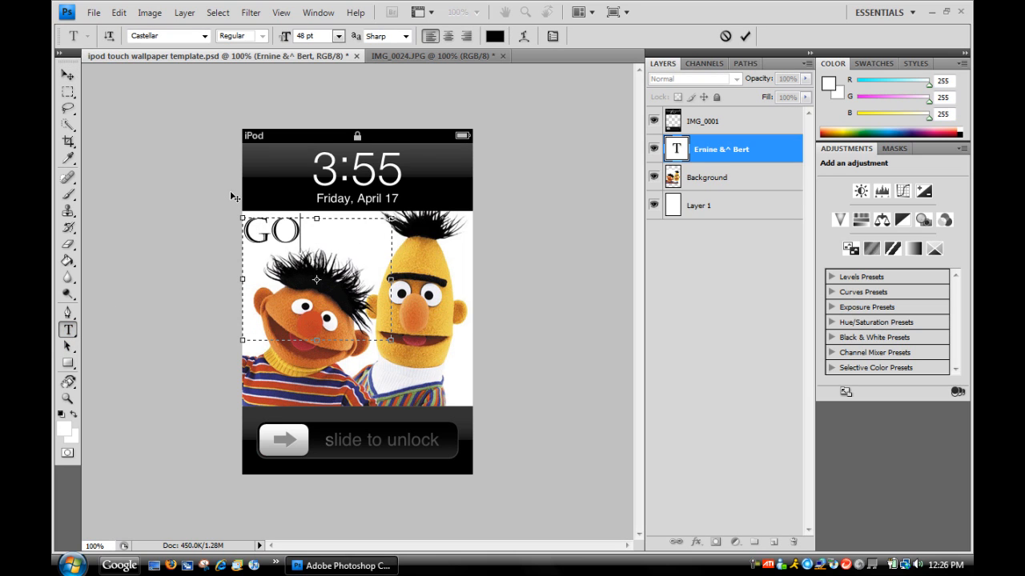
{"action": "type", "text": "LLY G"}
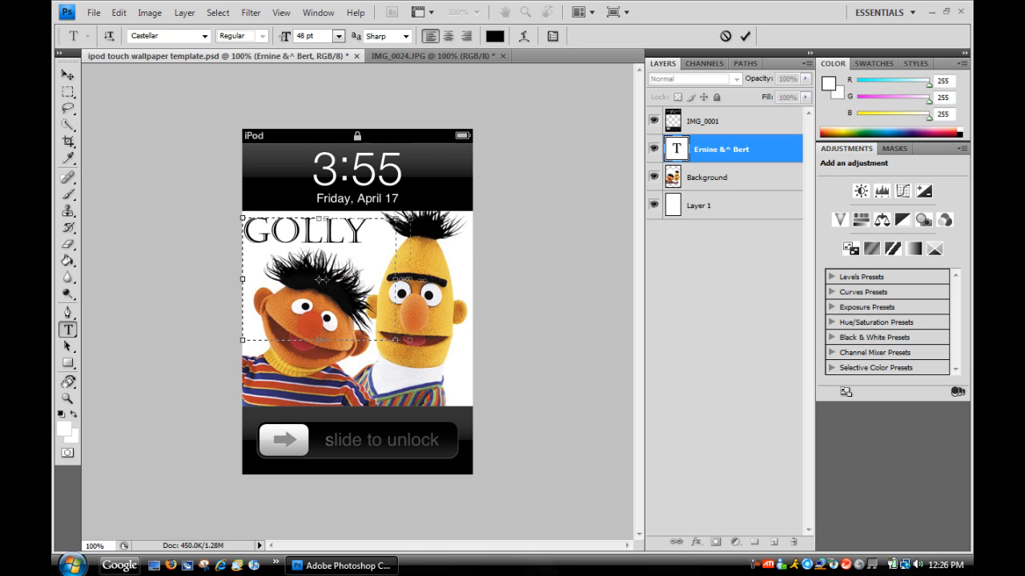
{"action": "type", "text": "GREG"}
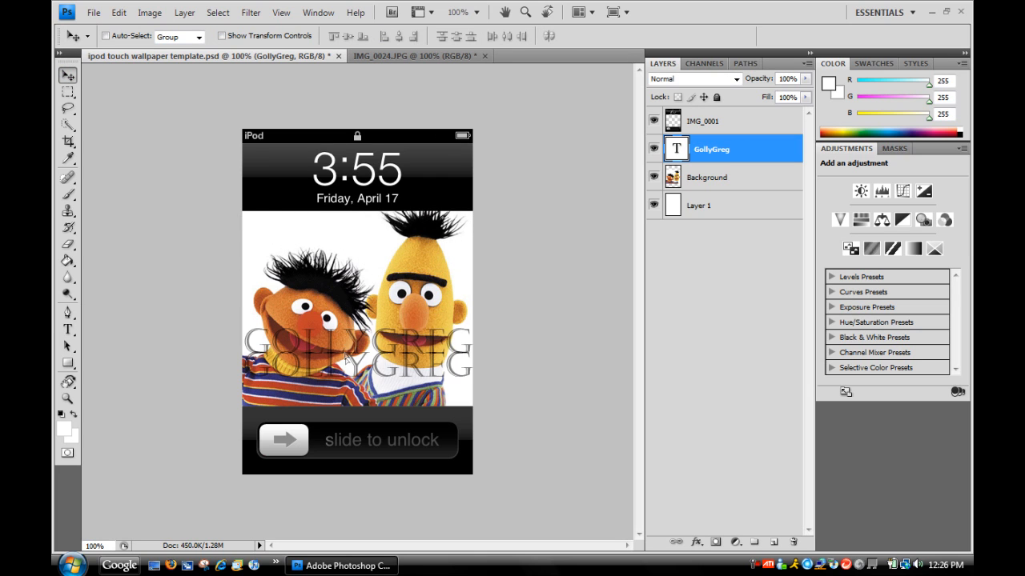
{"action": "left_click_drag", "start_coordinate": [359, 339], "coordinate": [359, 383]}
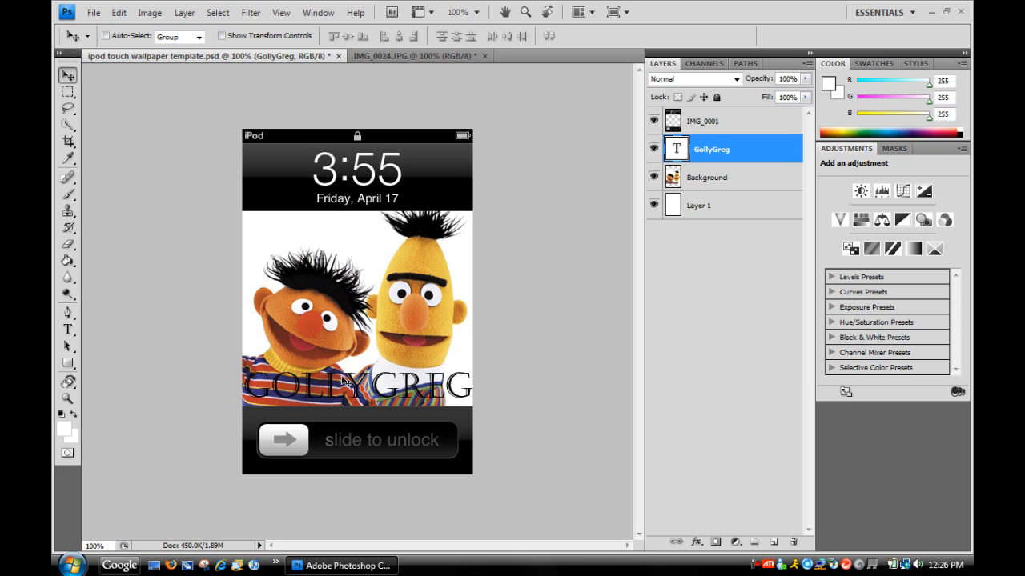
{"action": "mouse_move", "coordinate": [429, 271]}
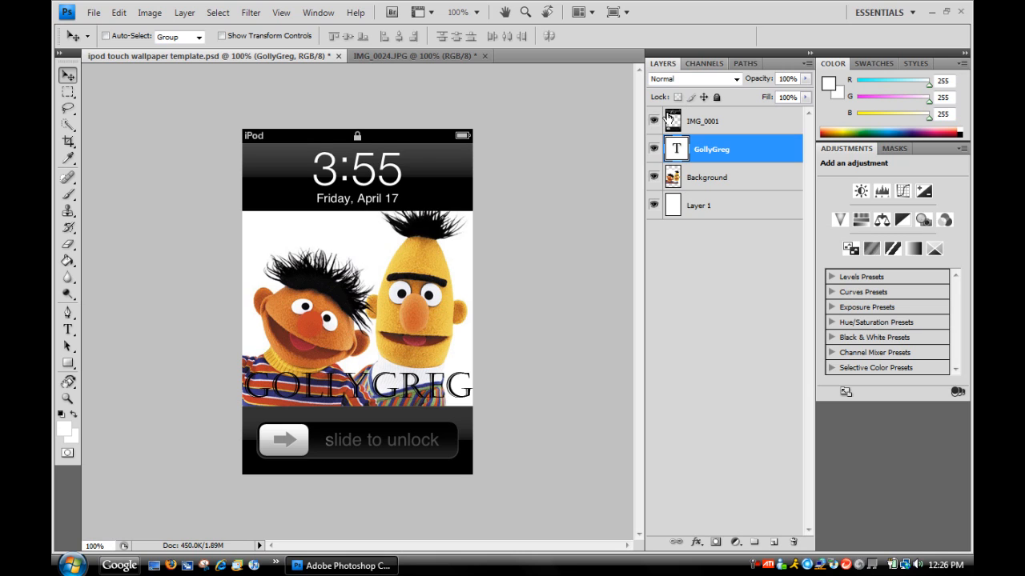
- Toggle the IMG_0001 overlay's visibility, ending with it hidden over the white backdrop
{"action": "left_click", "coordinate": [653, 122]}
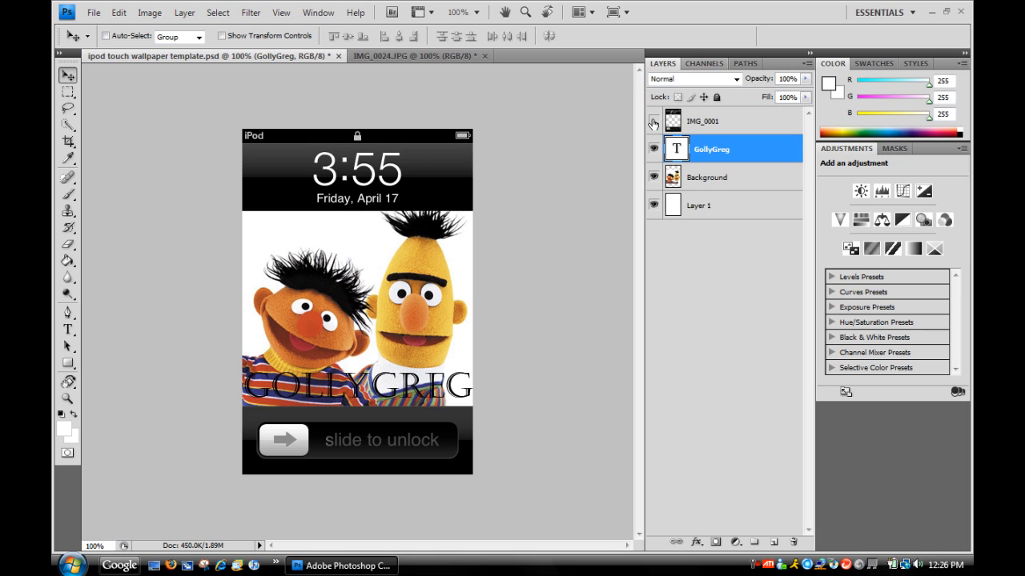
{"action": "left_click", "coordinate": [654, 122]}
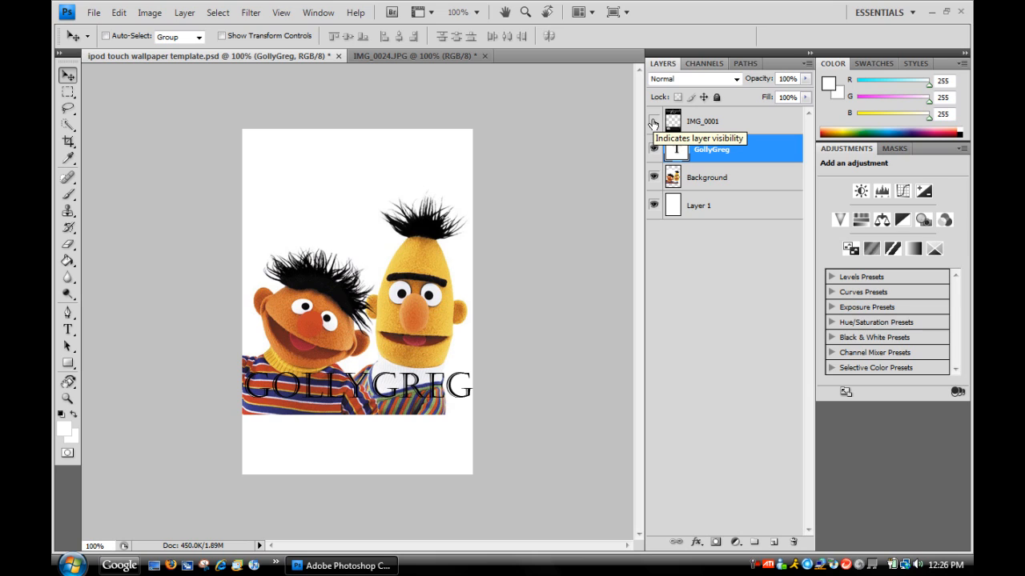
{"action": "left_click", "coordinate": [653, 121]}
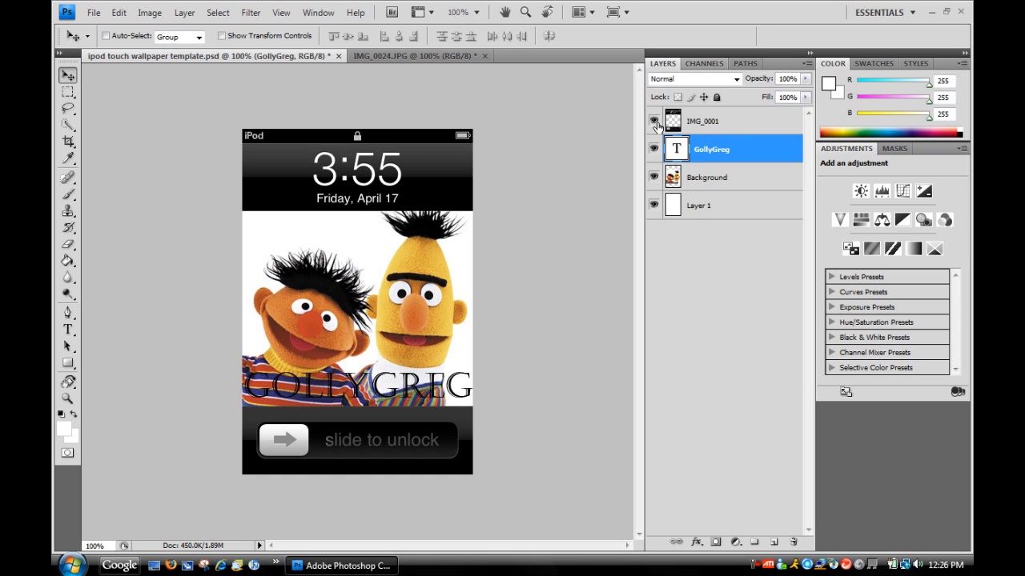
{"action": "left_click", "coordinate": [653, 122]}
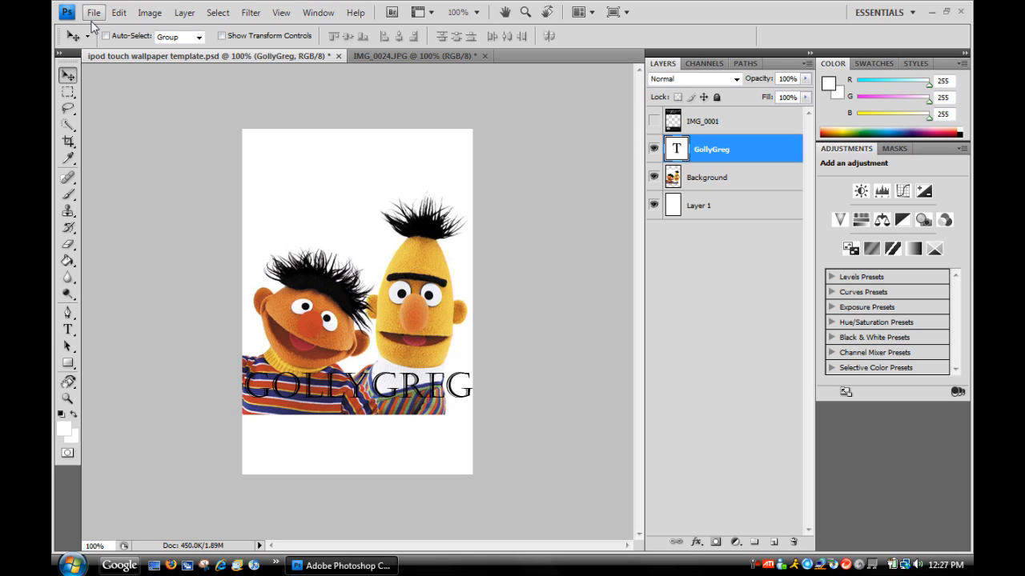
- Start Save As and choose PNG as the file format
{"action": "left_click", "coordinate": [93, 13]}
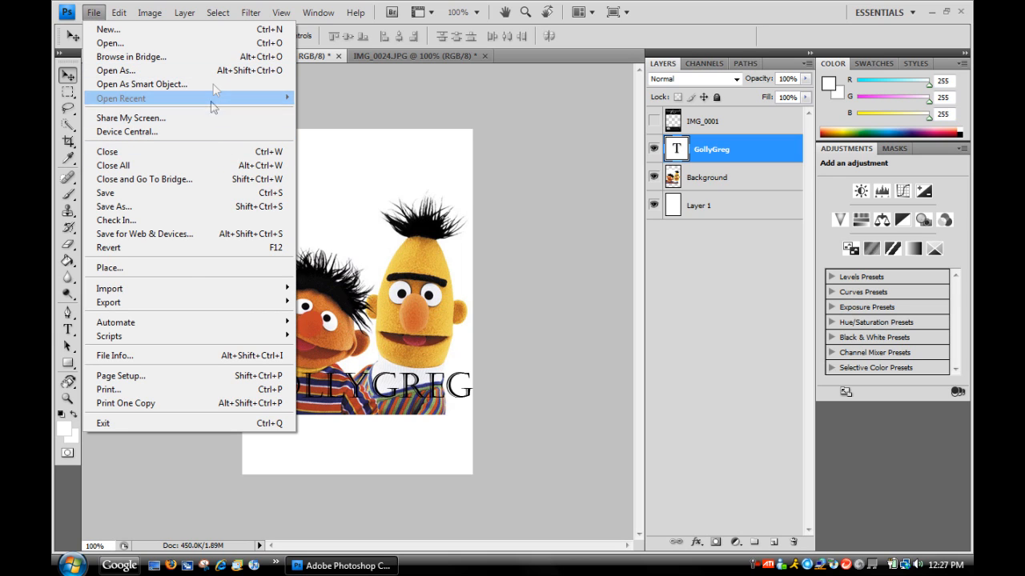
{"action": "mouse_move", "coordinate": [192, 356]}
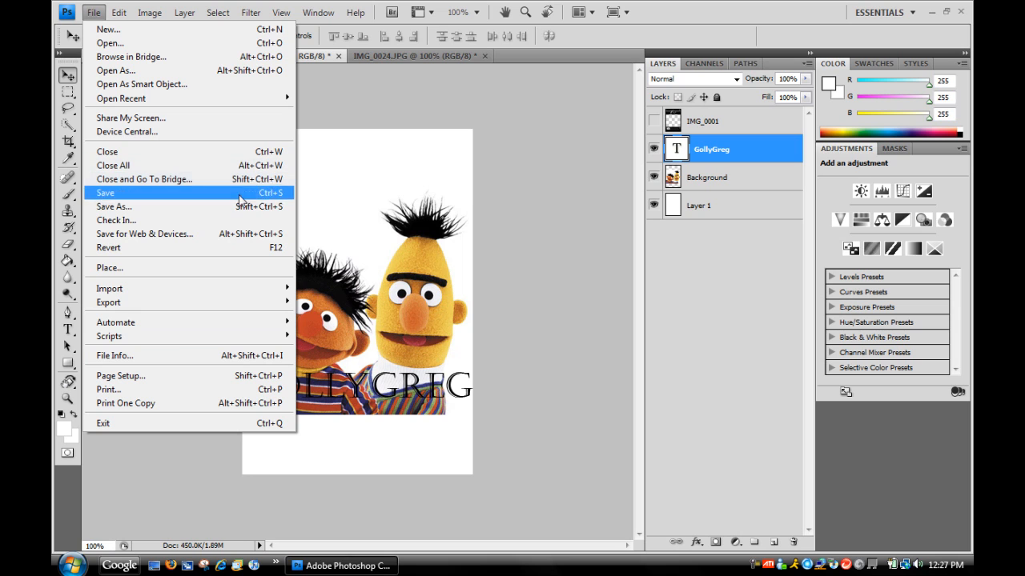
{"action": "left_click", "coordinate": [114, 207]}
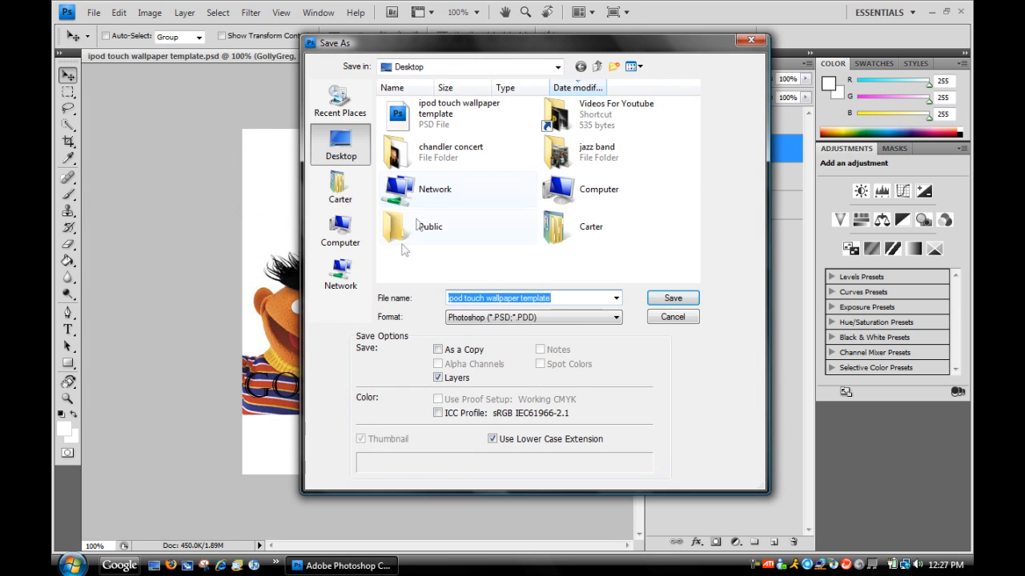
{"action": "left_click", "coordinate": [531, 317]}
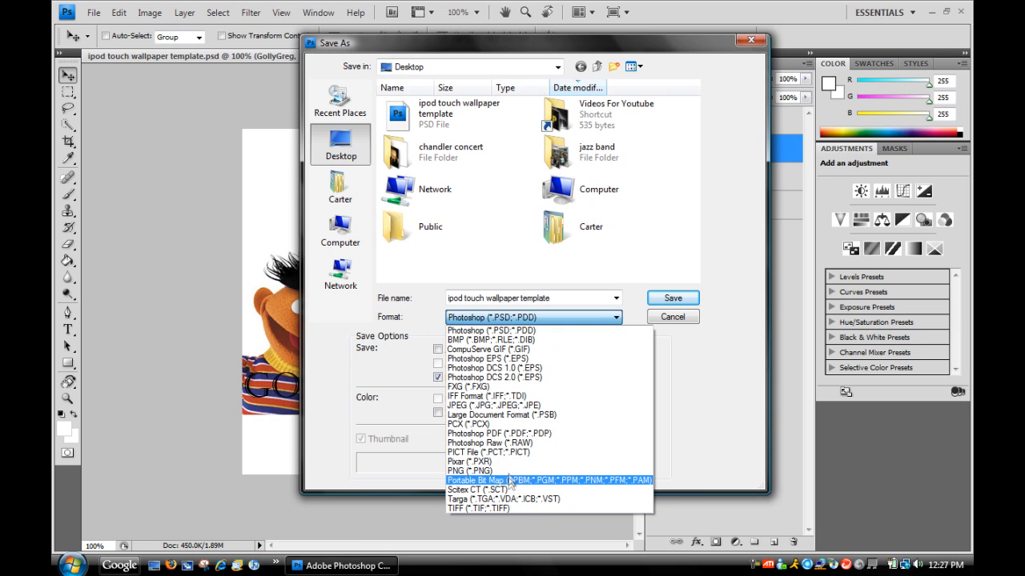
{"action": "left_click", "coordinate": [468, 471]}
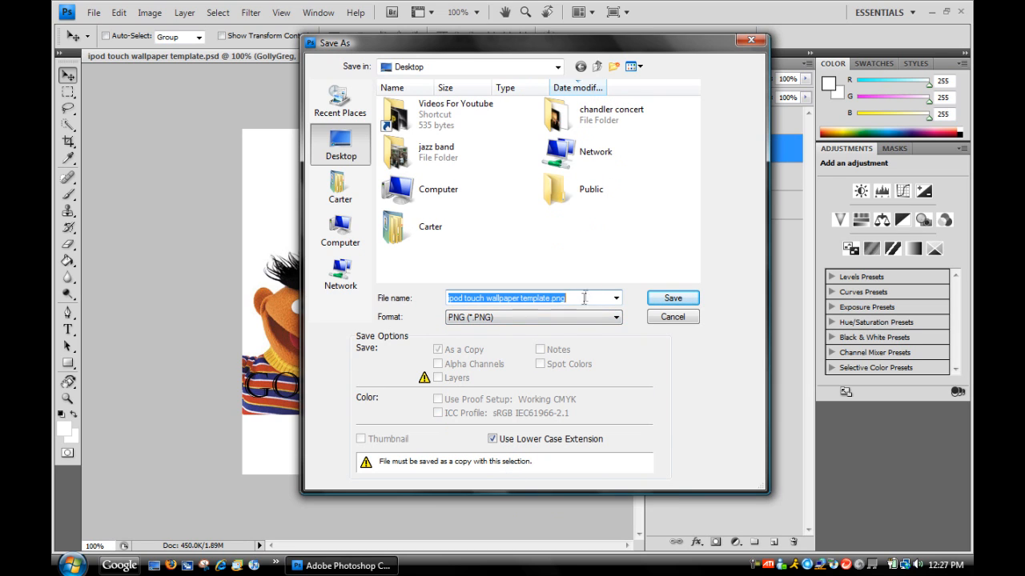
- Name the file golly greg, save it to the Desktop and accept the PNG options
{"action": "type", "text": "e"}
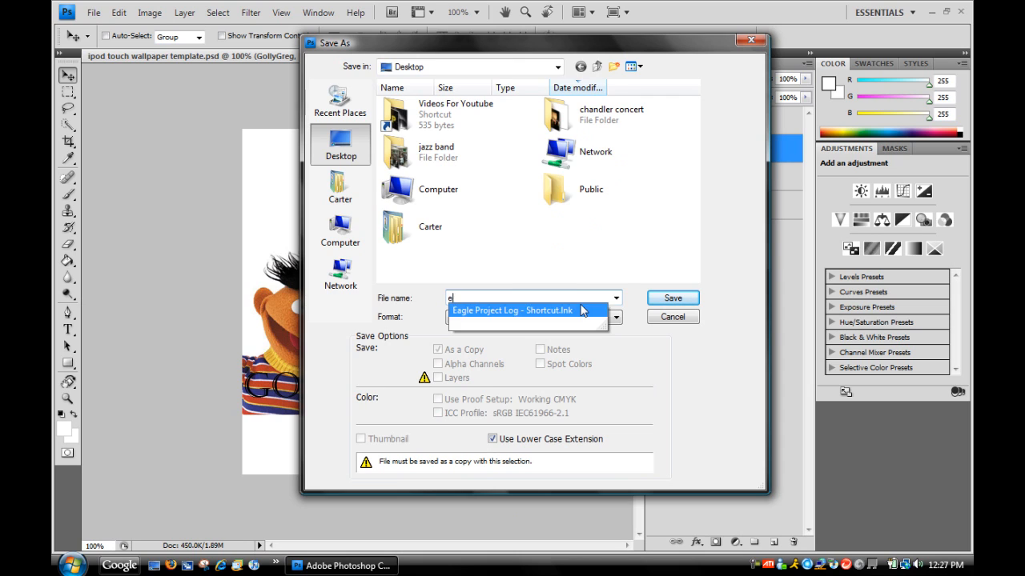
{"action": "type", "text": "golly greg"}
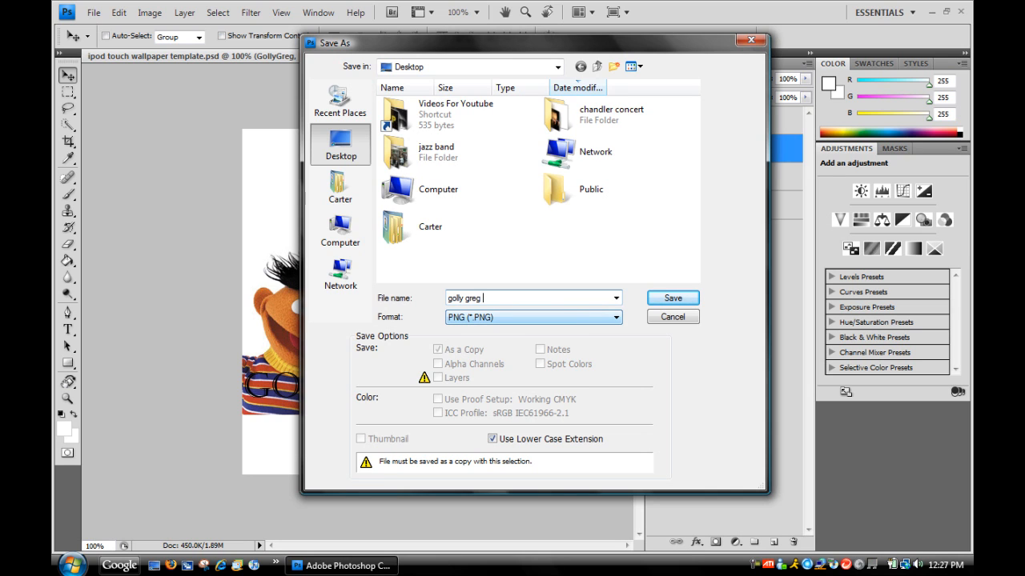
{"action": "left_click", "coordinate": [673, 298]}
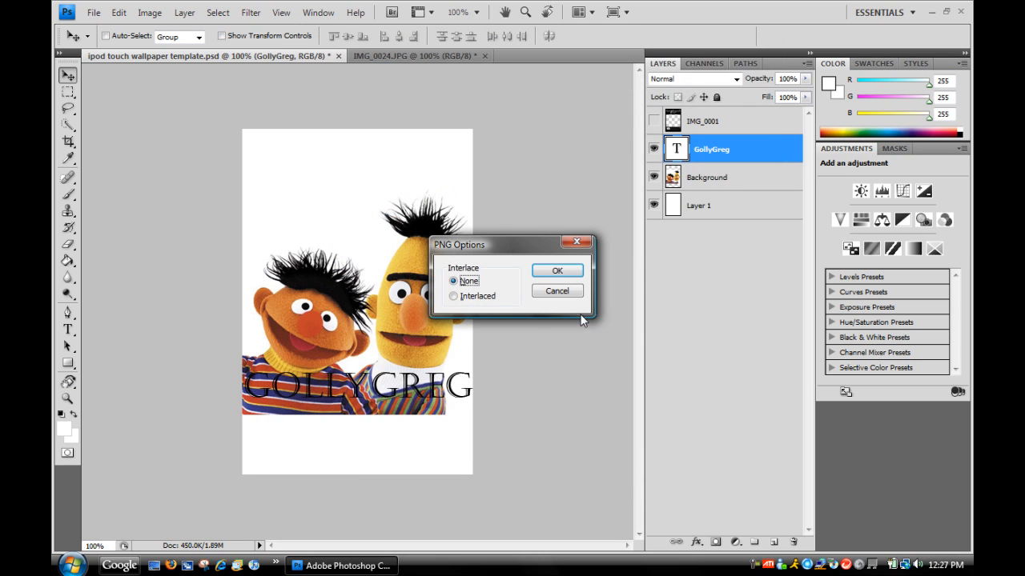
{"action": "left_click", "coordinate": [557, 269]}
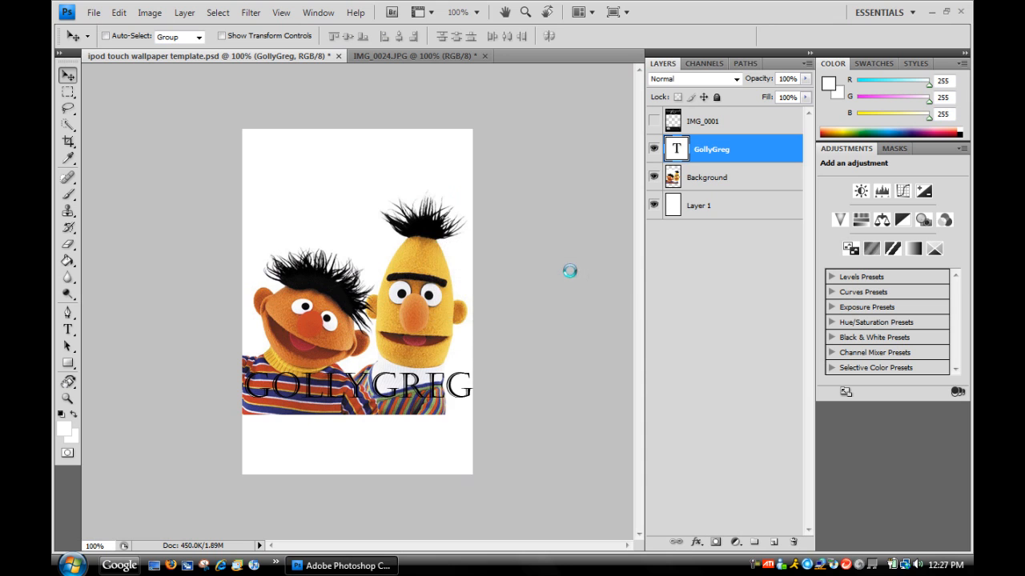
{"action": "mouse_move", "coordinate": [932, 13]}
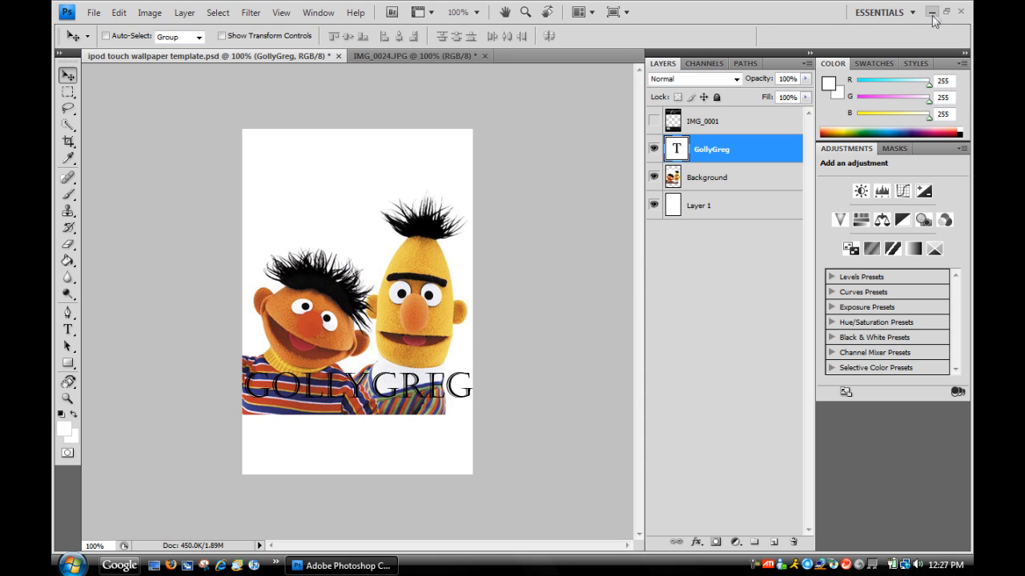
- Minimize Photoshop, move the golly greg image on the desktop, then restore Photoshop
{"action": "left_click", "coordinate": [932, 11]}
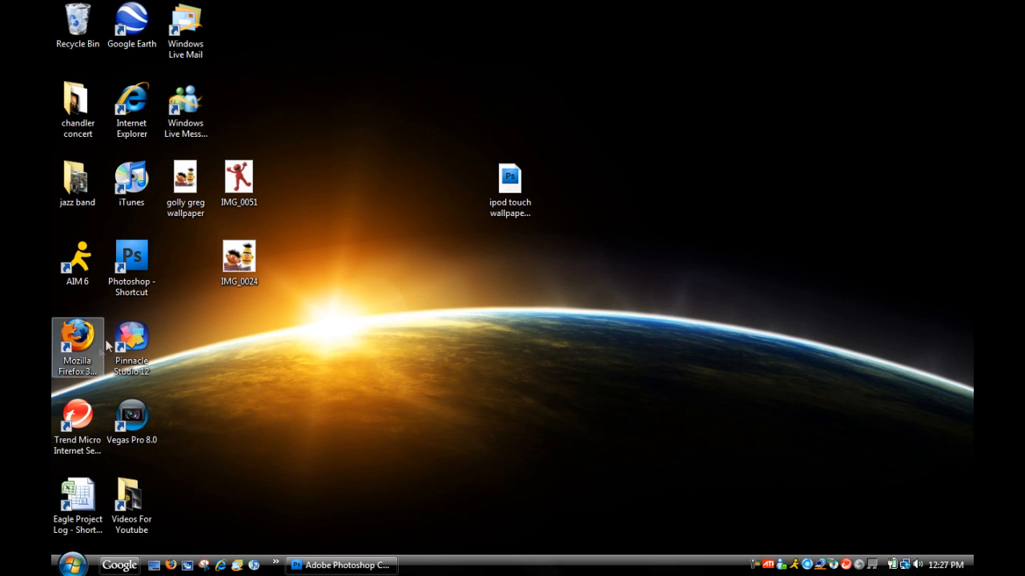
{"action": "left_click_drag", "start_coordinate": [186, 180], "coordinate": [564, 336]}
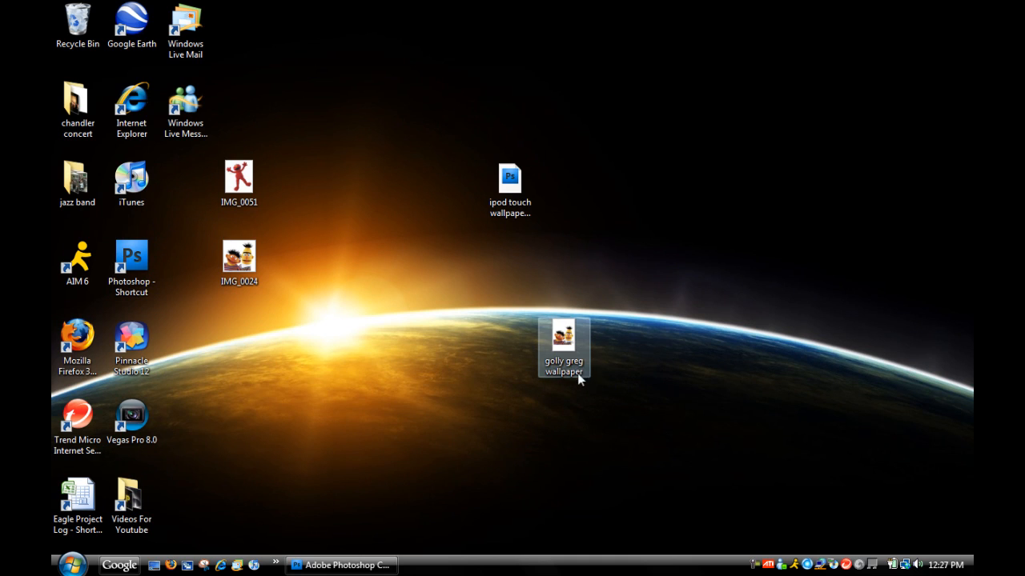
{"action": "mouse_move", "coordinate": [583, 346]}
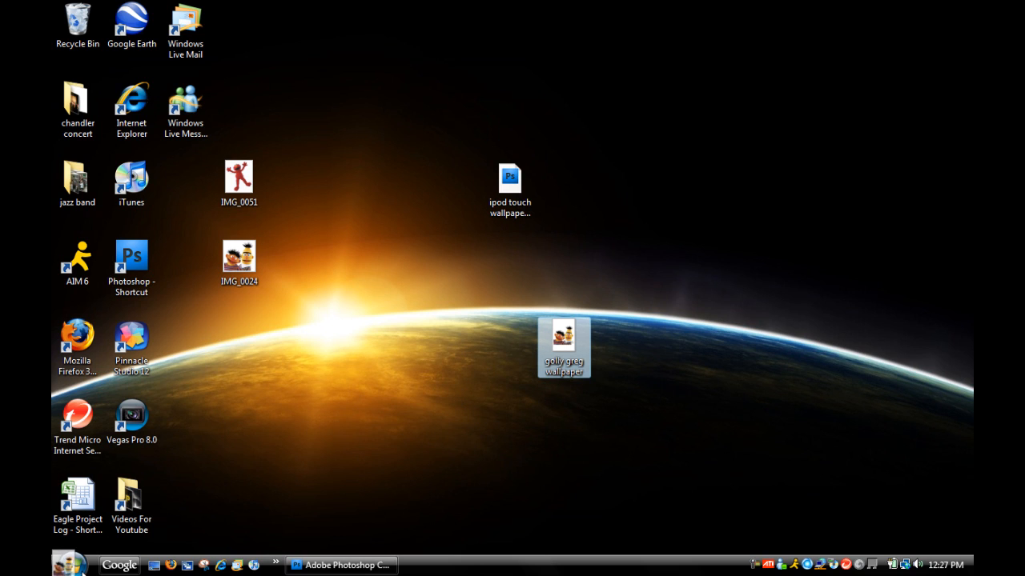
{"action": "left_click", "coordinate": [70, 563]}
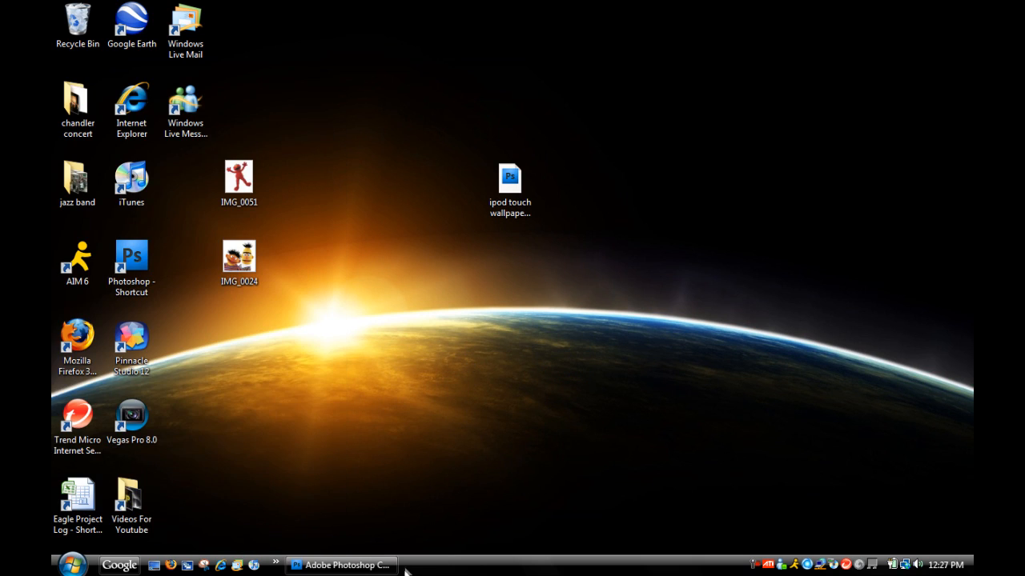
{"action": "left_click", "coordinate": [342, 566]}
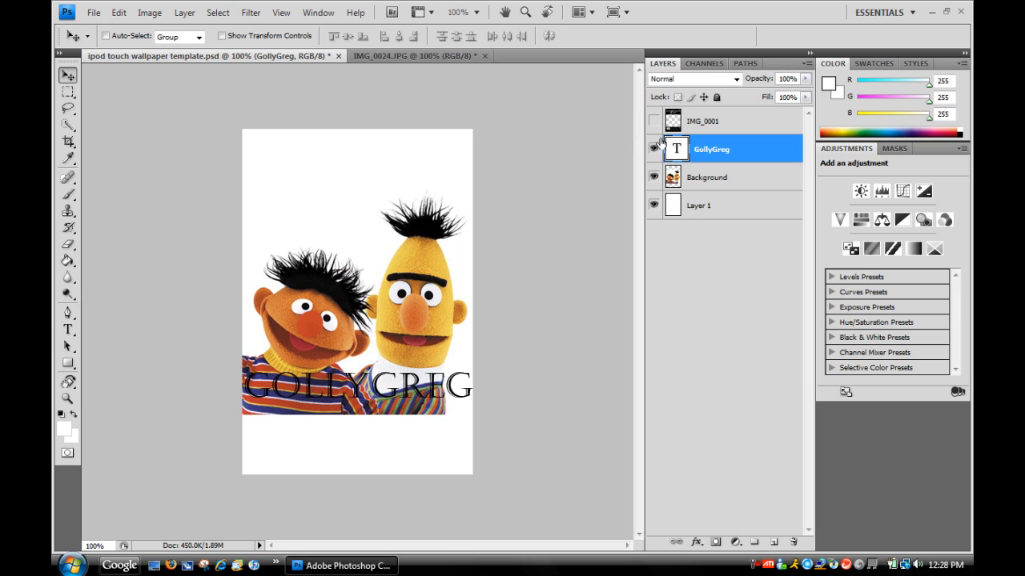
{"action": "mouse_move", "coordinate": [653, 147]}
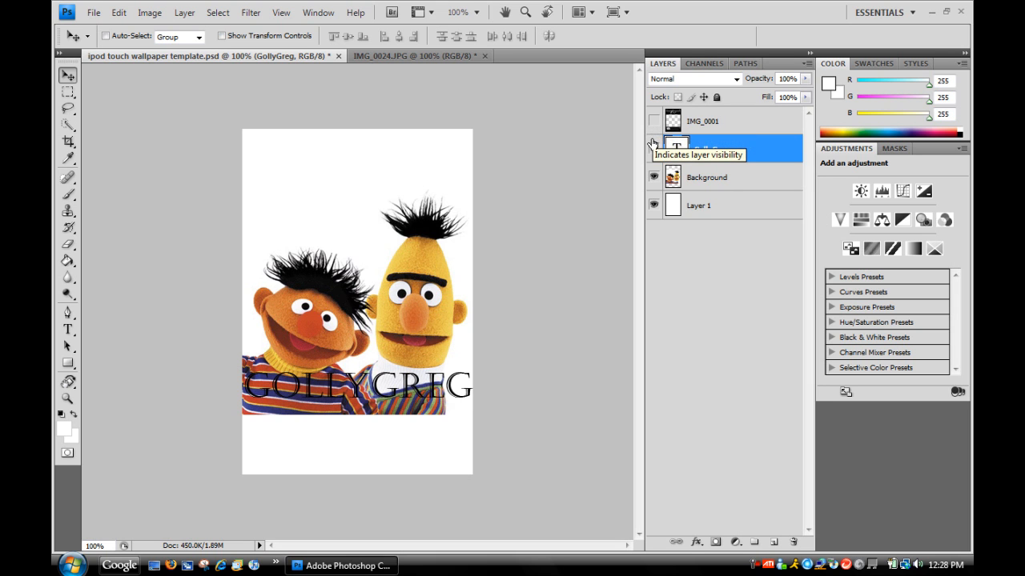
{"action": "left_click", "coordinate": [653, 147]}
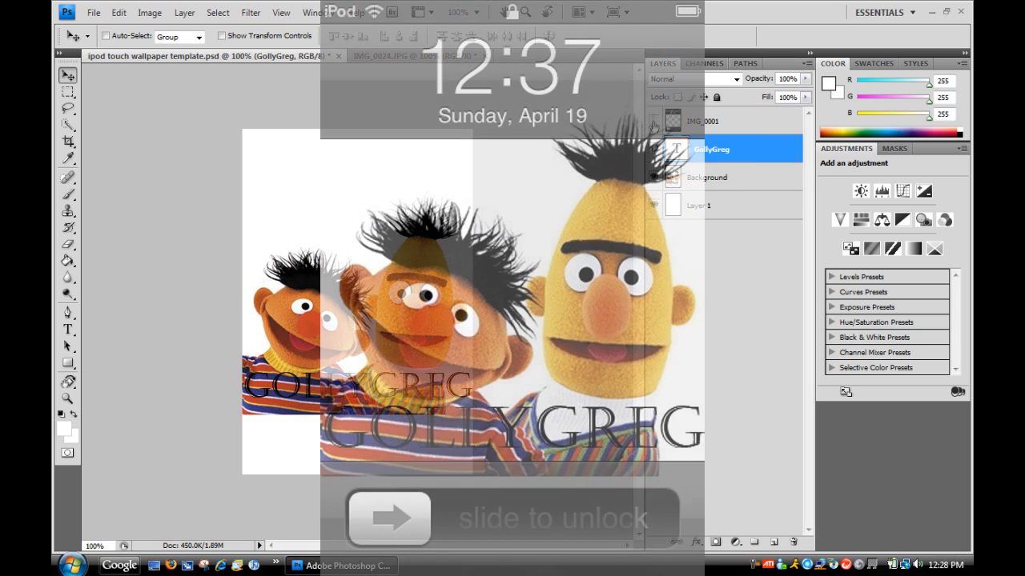